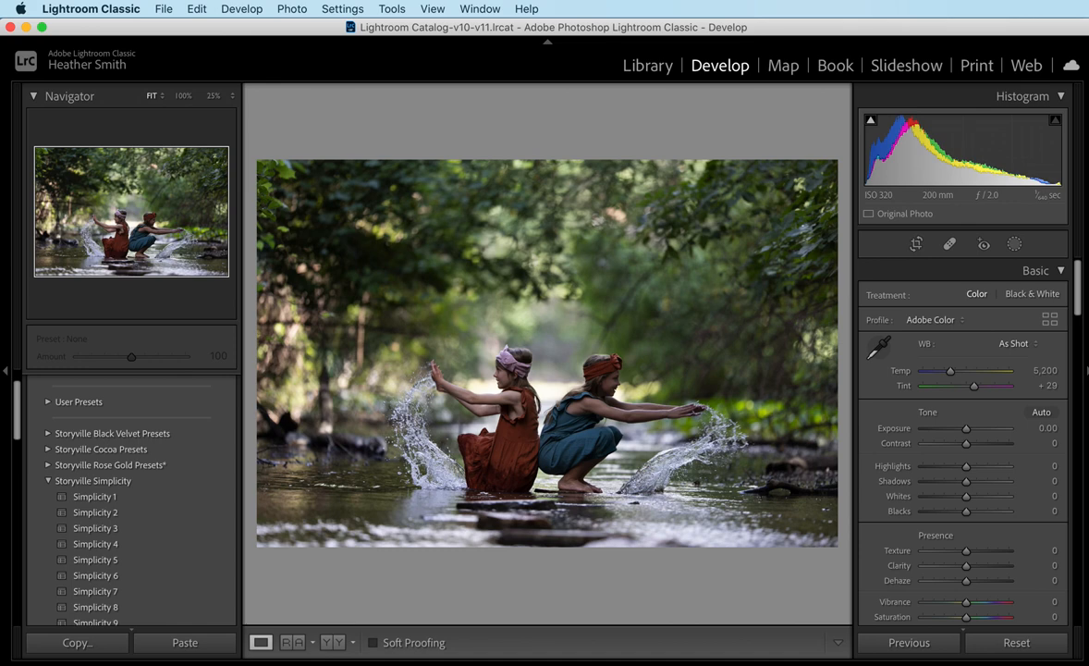
pyautogui.moveTo(968, 496)
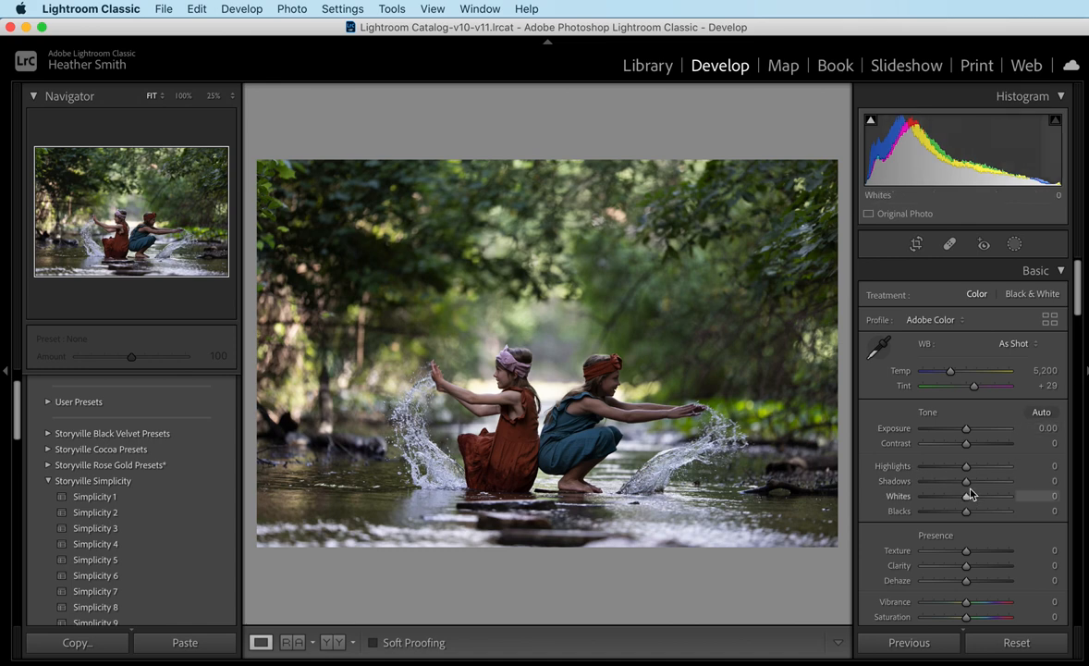
# Raise Shadows to +100, drop Highlights to -100 and lift Exposure to +0.20.
pyautogui.moveTo(966, 481); pyautogui.dragTo(1001, 481)
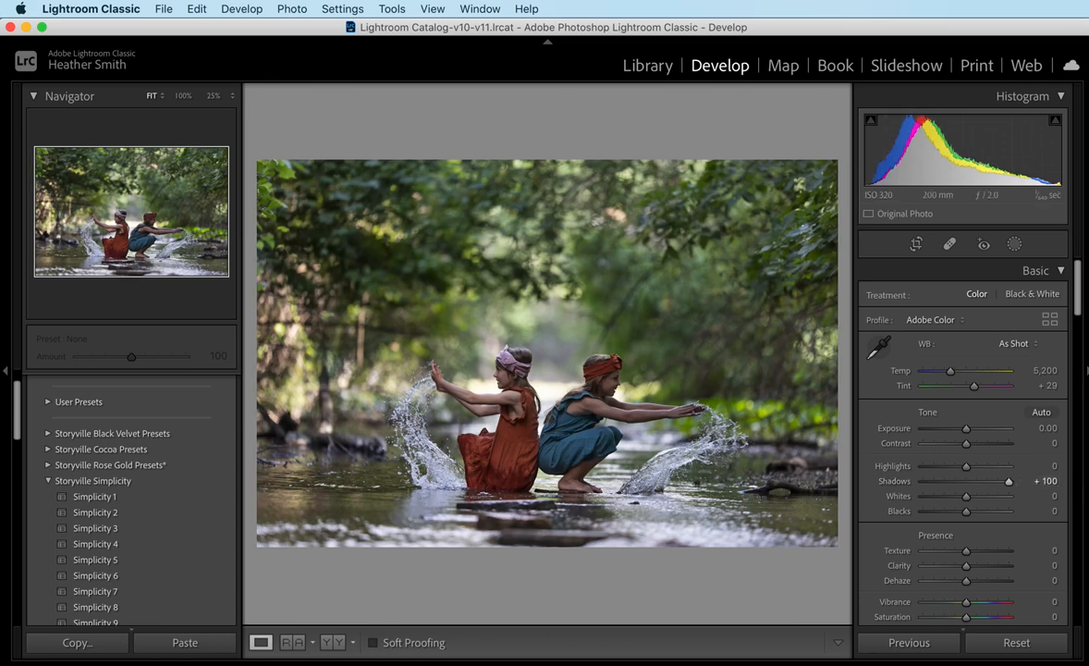
pyautogui.moveTo(573, 379)
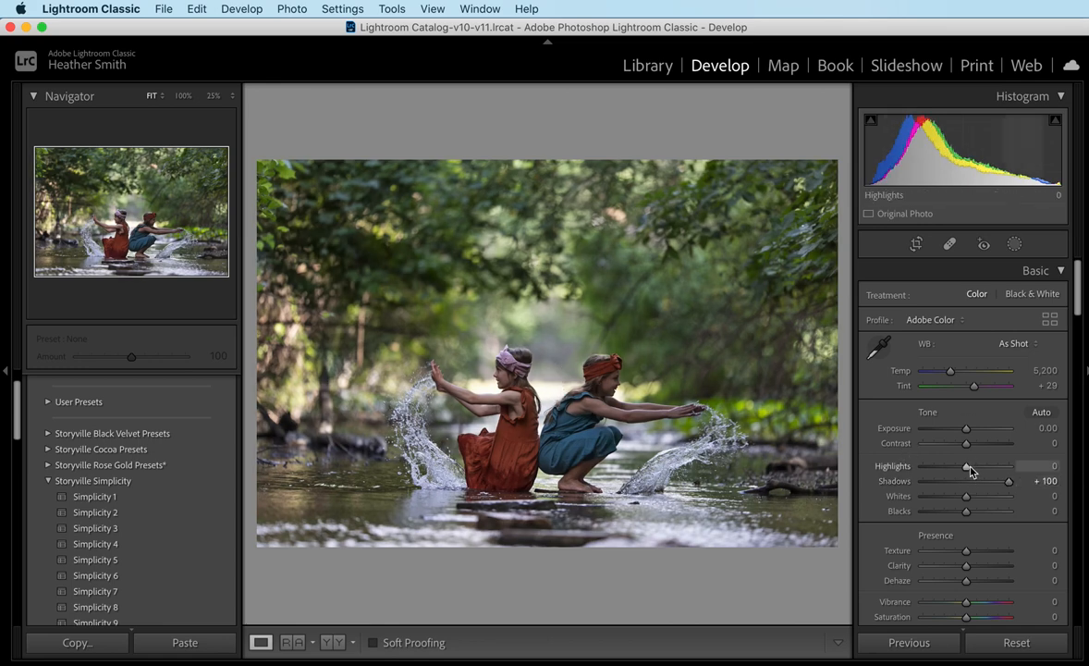
pyautogui.moveTo(966, 466); pyautogui.dragTo(923, 466)
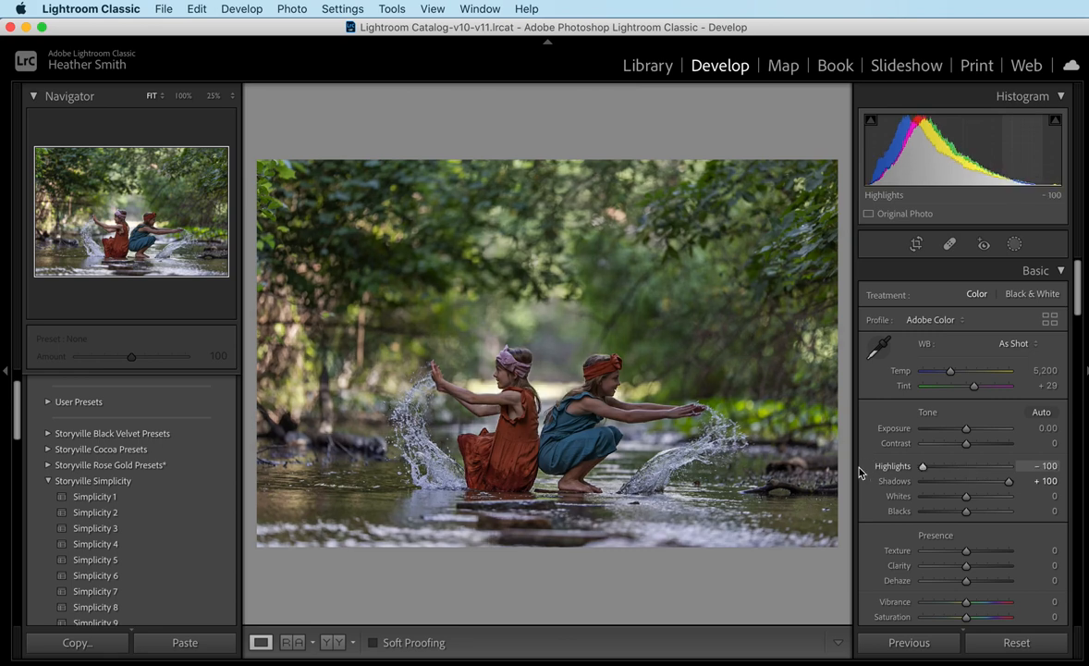
pyautogui.moveTo(960, 429); pyautogui.dragTo(971, 429)
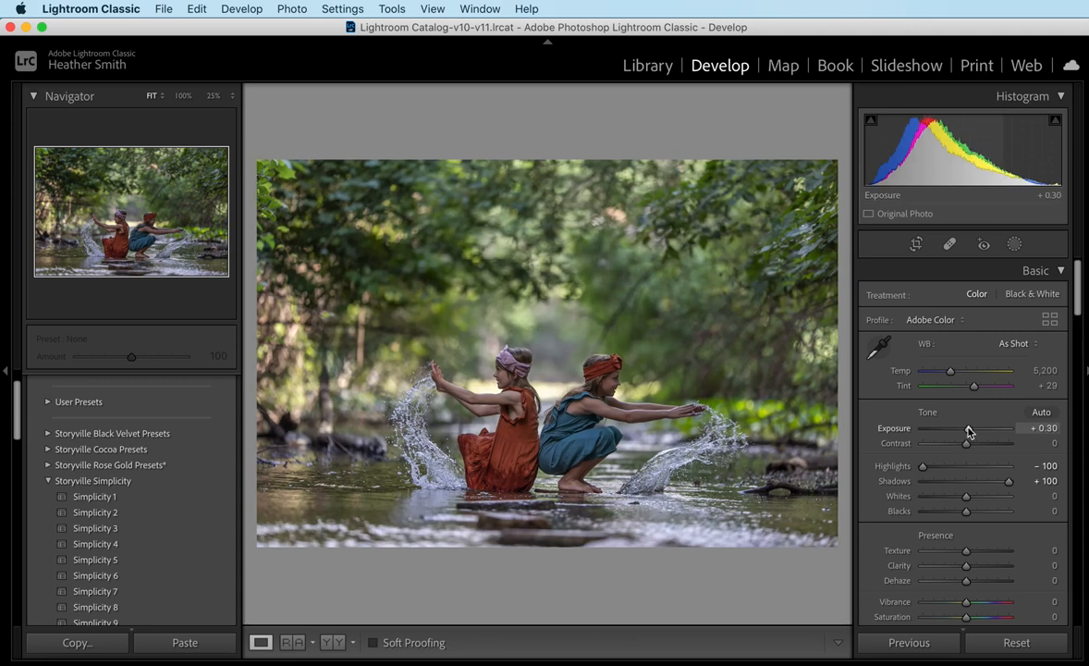
pyautogui.moveTo(973, 429); pyautogui.dragTo(967, 429)
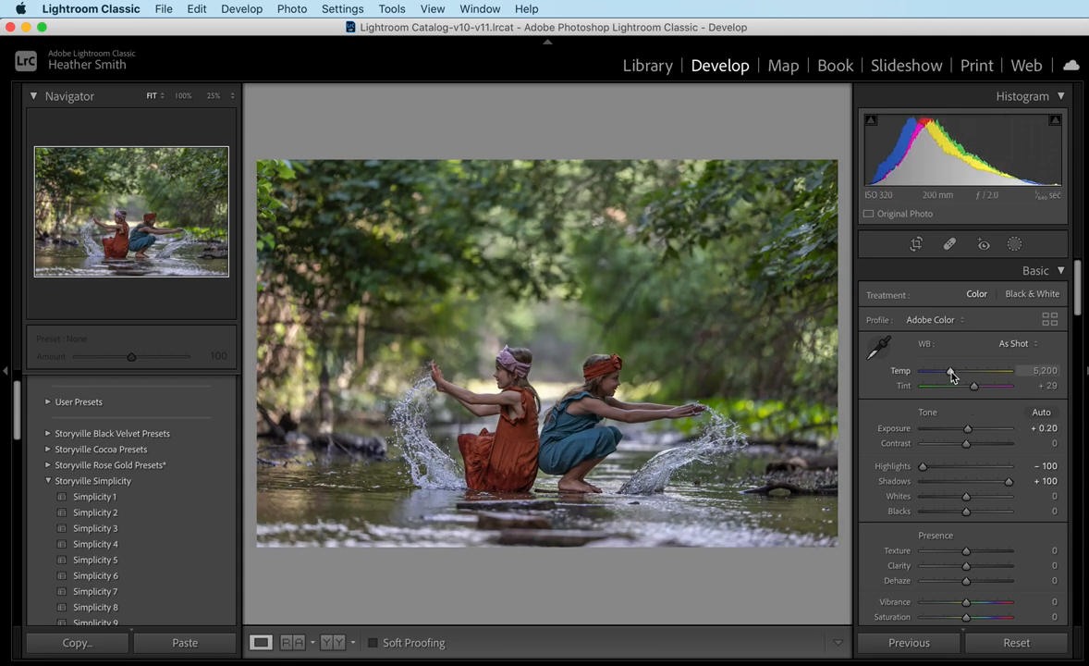
# Warm the white balance to about 6,818 K and nudge the tint.
pyautogui.moveTo(952, 370); pyautogui.dragTo(963, 370)
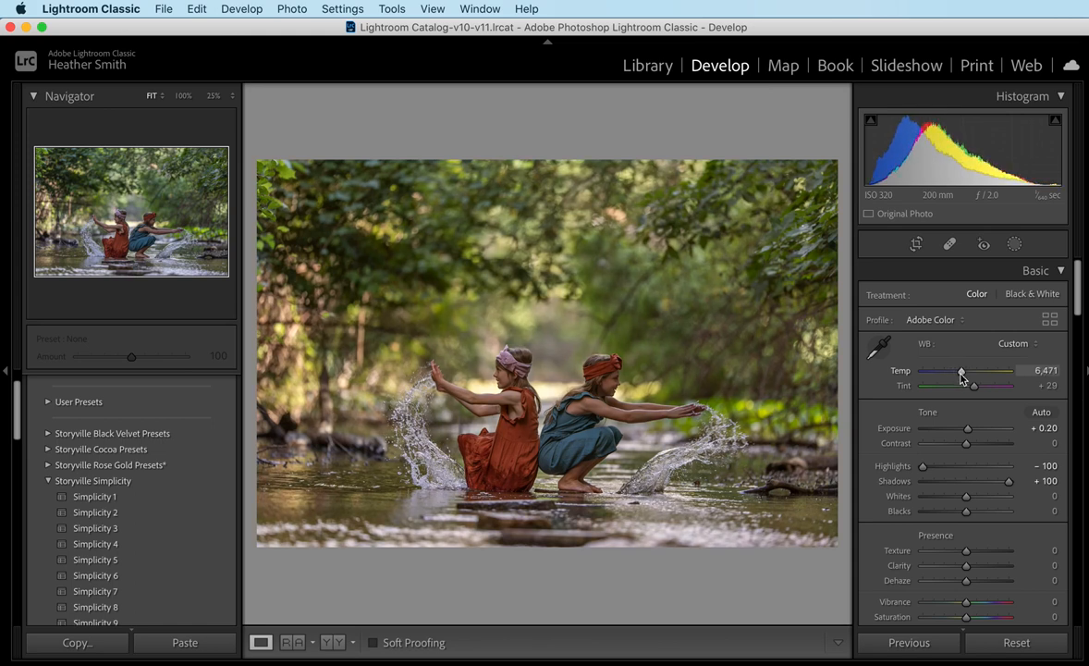
pyautogui.moveTo(962, 370); pyautogui.dragTo(968, 370)
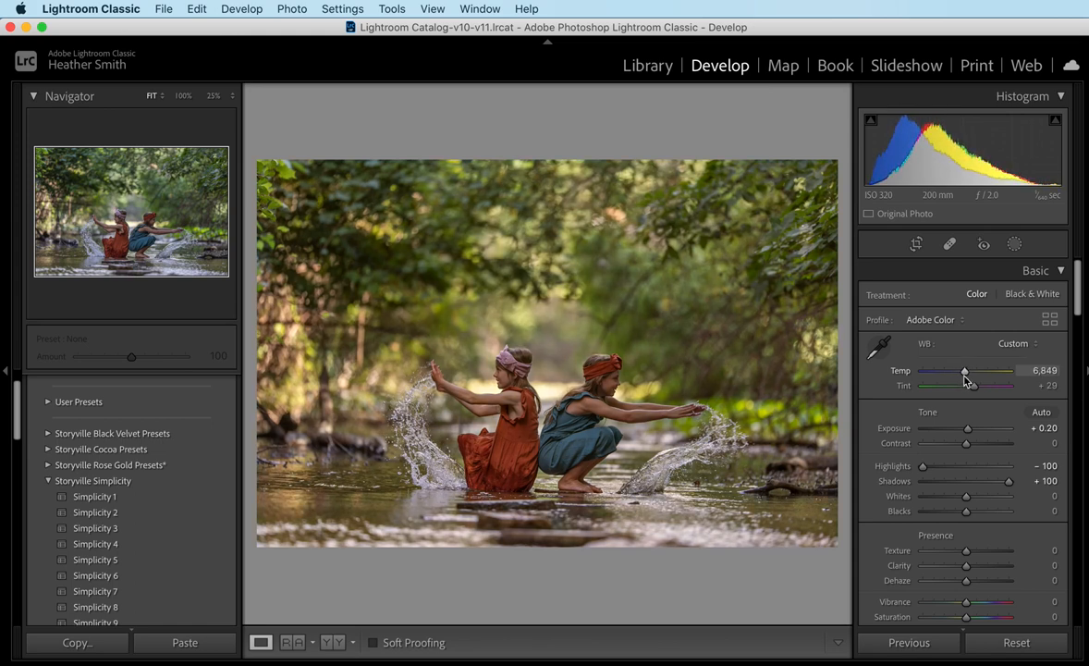
pyautogui.moveTo(966, 370); pyautogui.dragTo(964, 370)
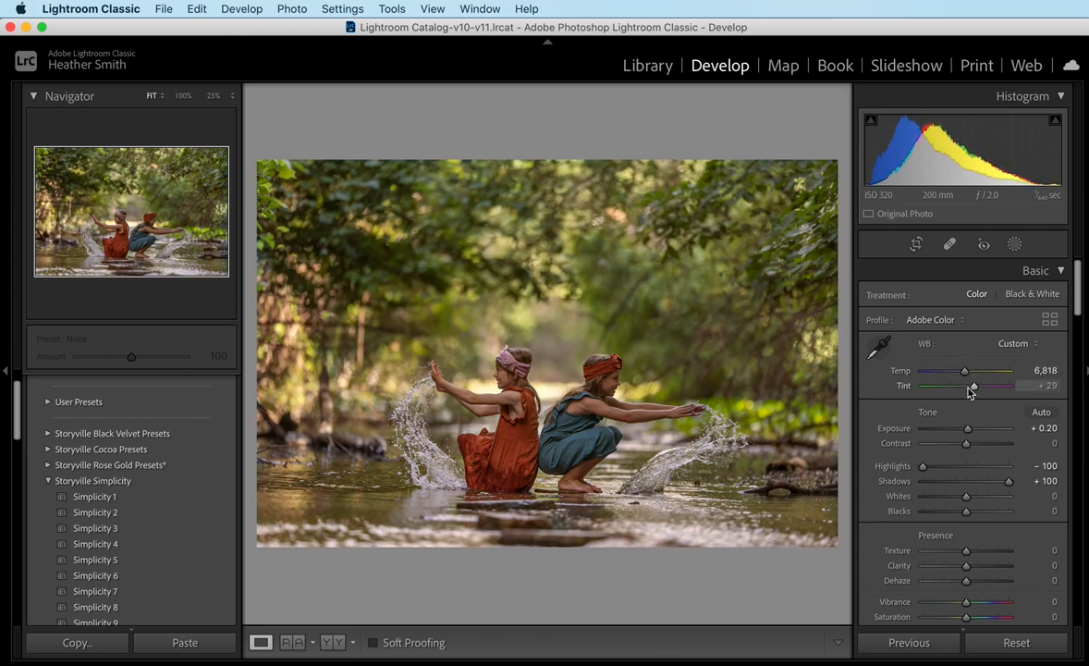
pyautogui.moveTo(965, 370); pyautogui.dragTo(969, 370)
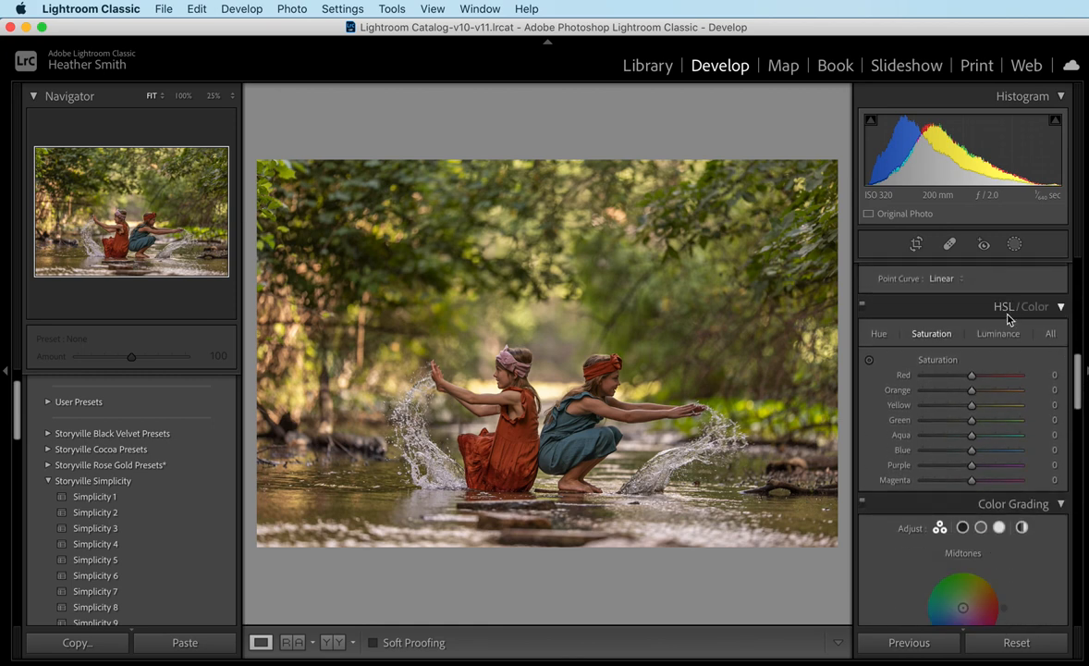
# Brighten the orange luminance to about +42 in HSL/Color.
pyautogui.click(999, 333)
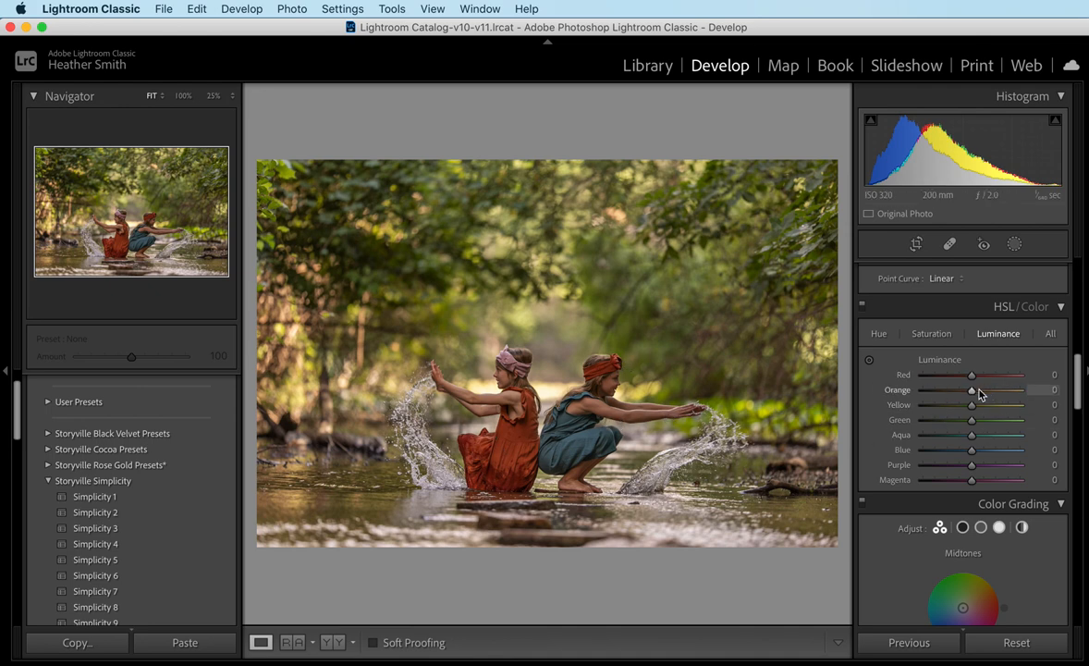
pyautogui.moveTo(971, 389); pyautogui.dragTo(988, 389)
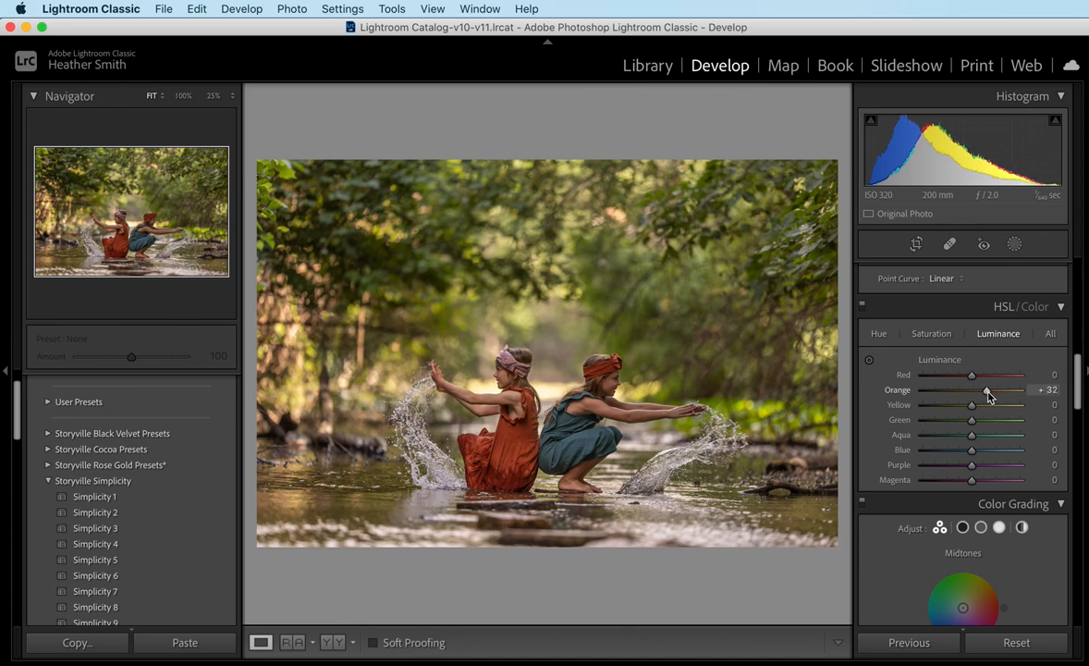
pyautogui.moveTo(971, 389); pyautogui.dragTo(980, 389)
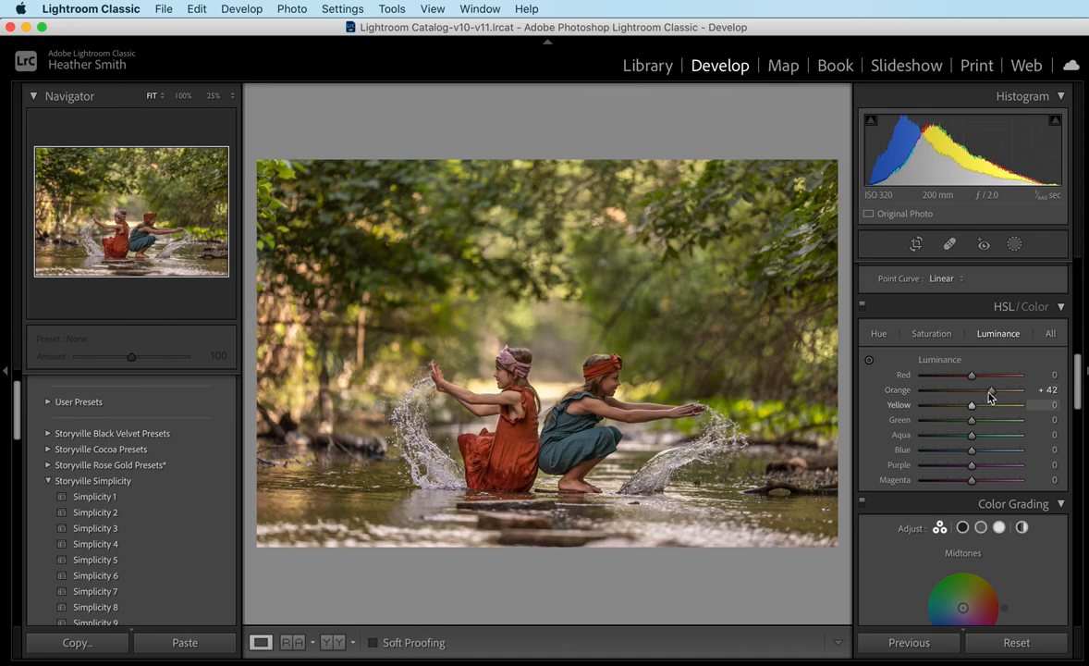
# Reduce Yellow saturation to about -38 and pull down Green saturation.
pyautogui.click(933, 333)
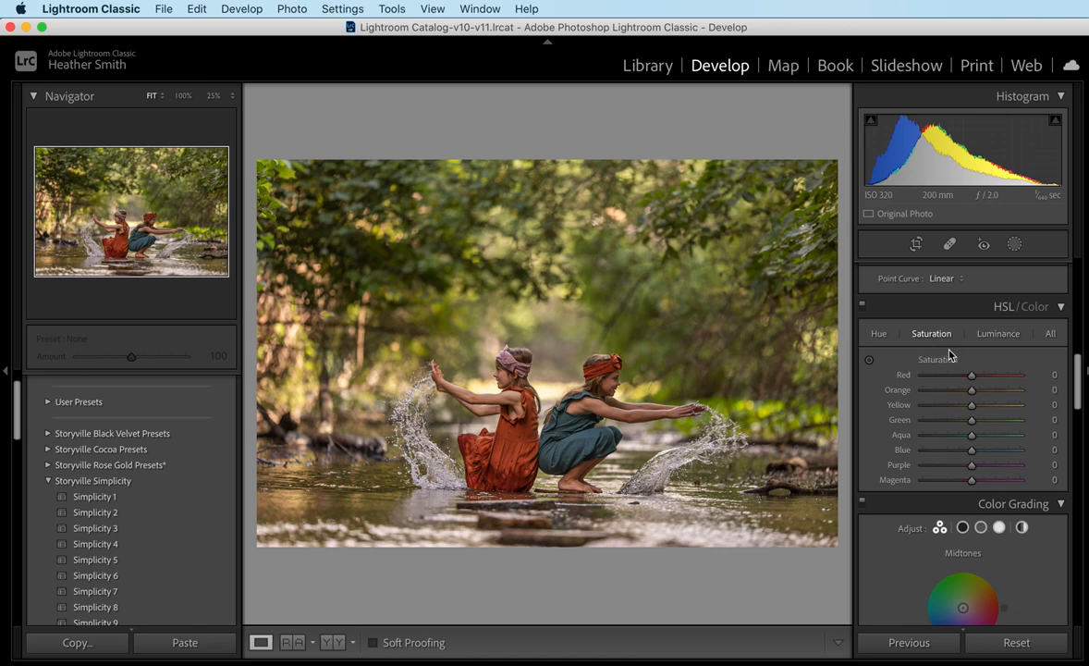
pyautogui.moveTo(972, 403); pyautogui.dragTo(969, 403)
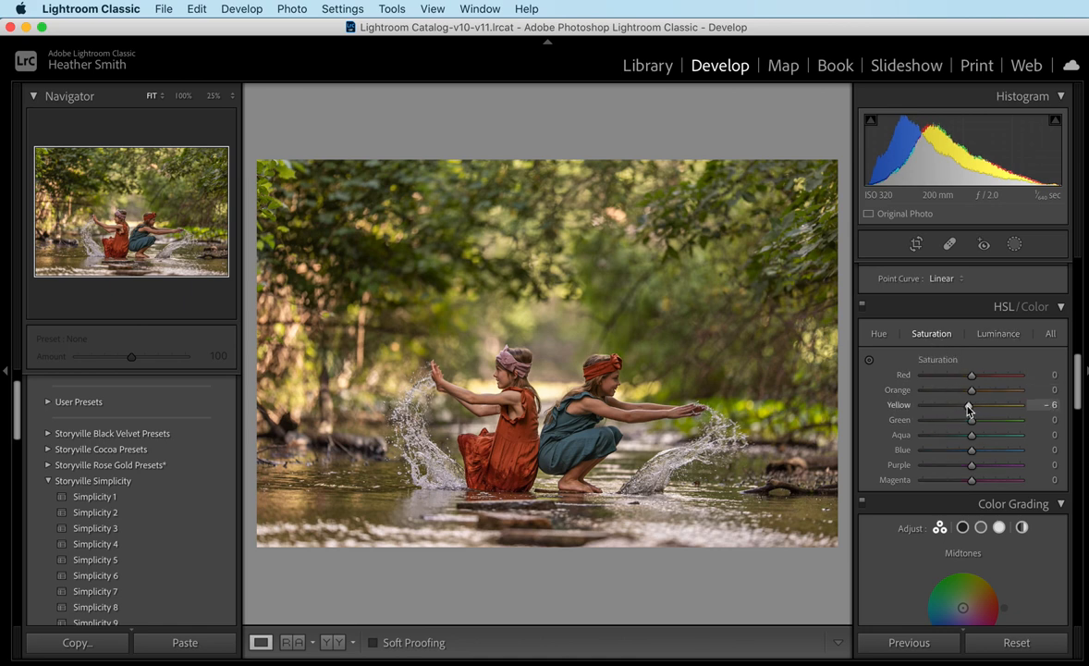
pyautogui.moveTo(969, 405); pyautogui.dragTo(954, 405)
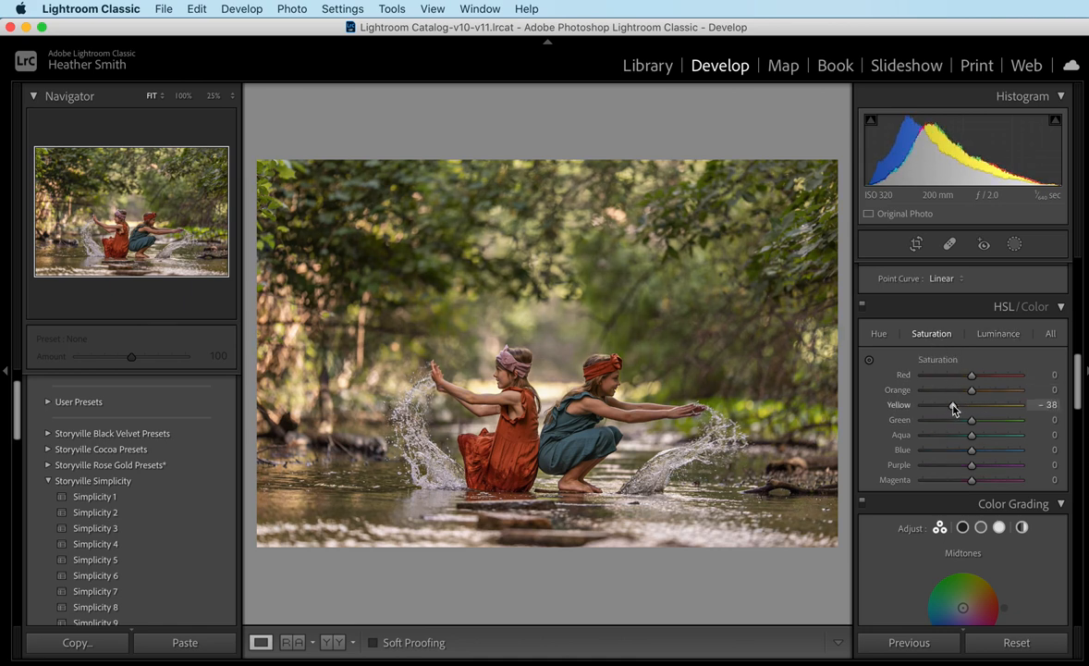
pyautogui.moveTo(971, 418); pyautogui.dragTo(953, 418)
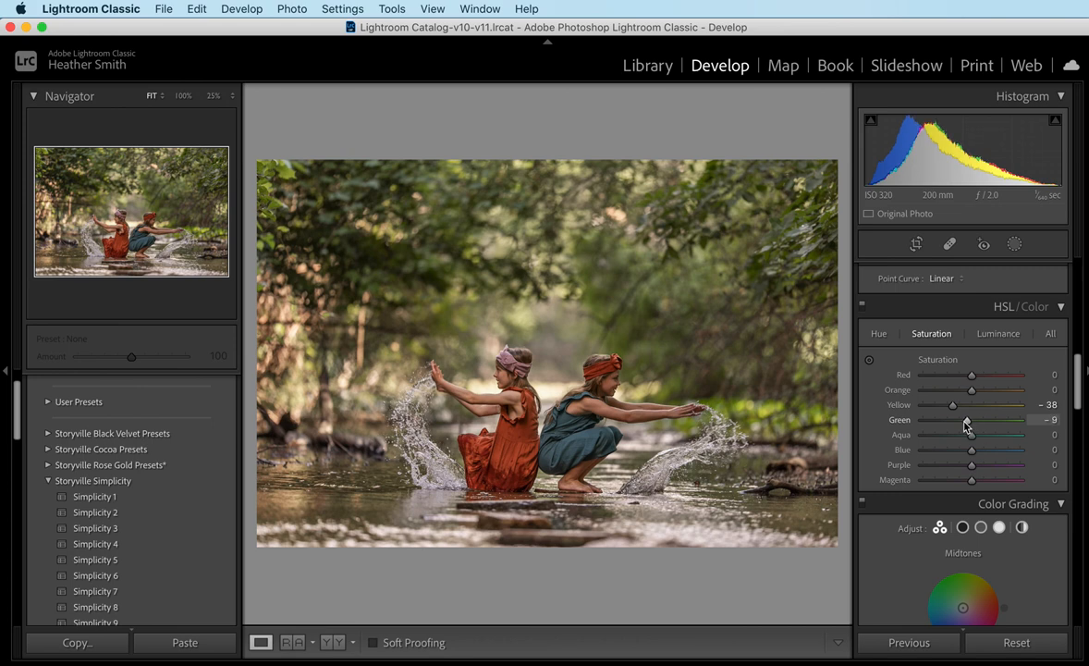
pyautogui.scroll(-3)
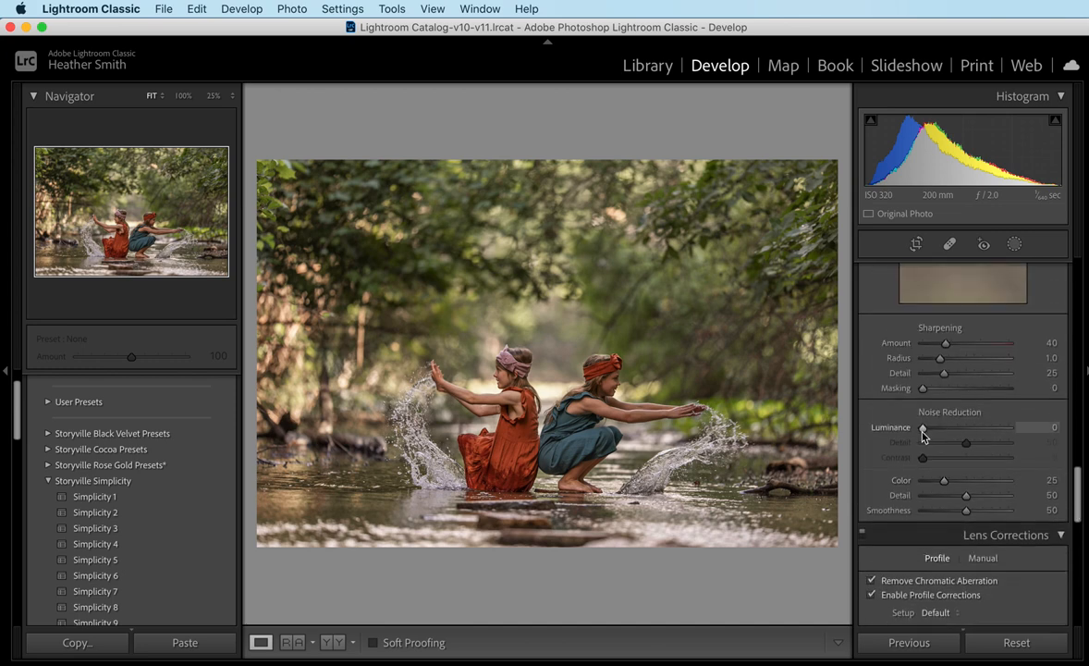
# Raise luminance noise reduction to 41 in the Detail panel.
pyautogui.moveTo(923, 427); pyautogui.dragTo(951, 427)
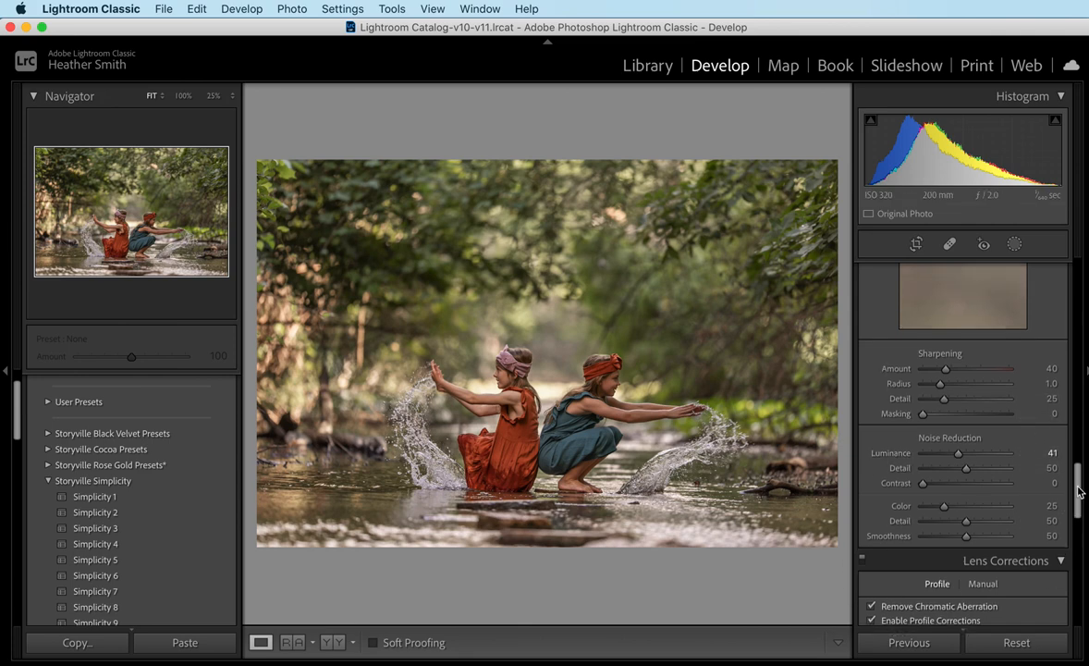
pyautogui.scroll(-3)
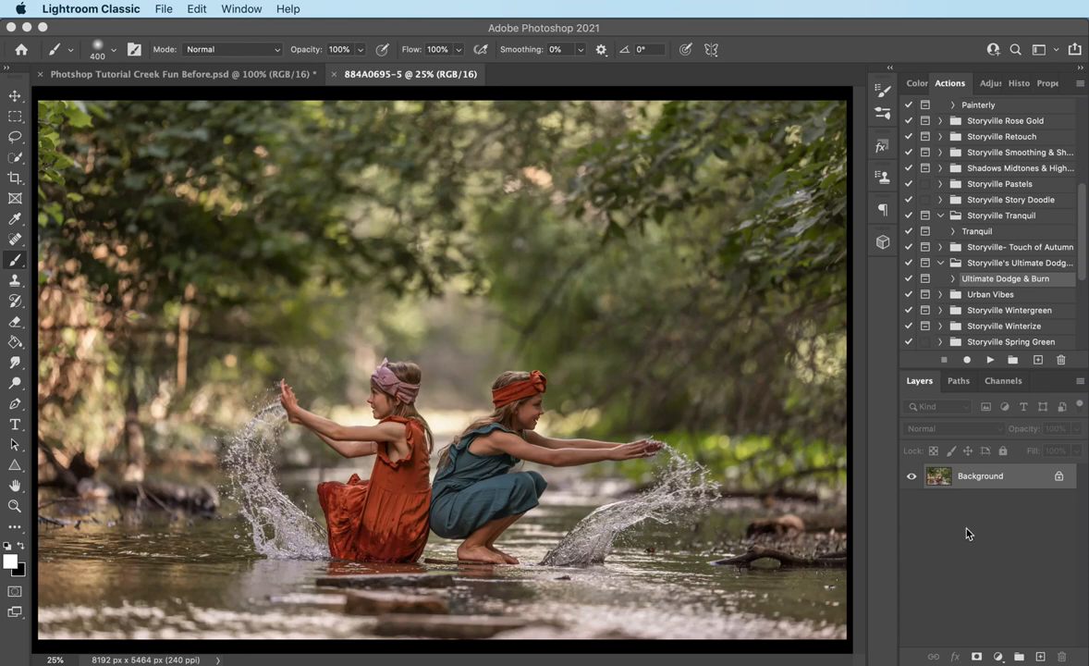
pyautogui.moveTo(980, 481)
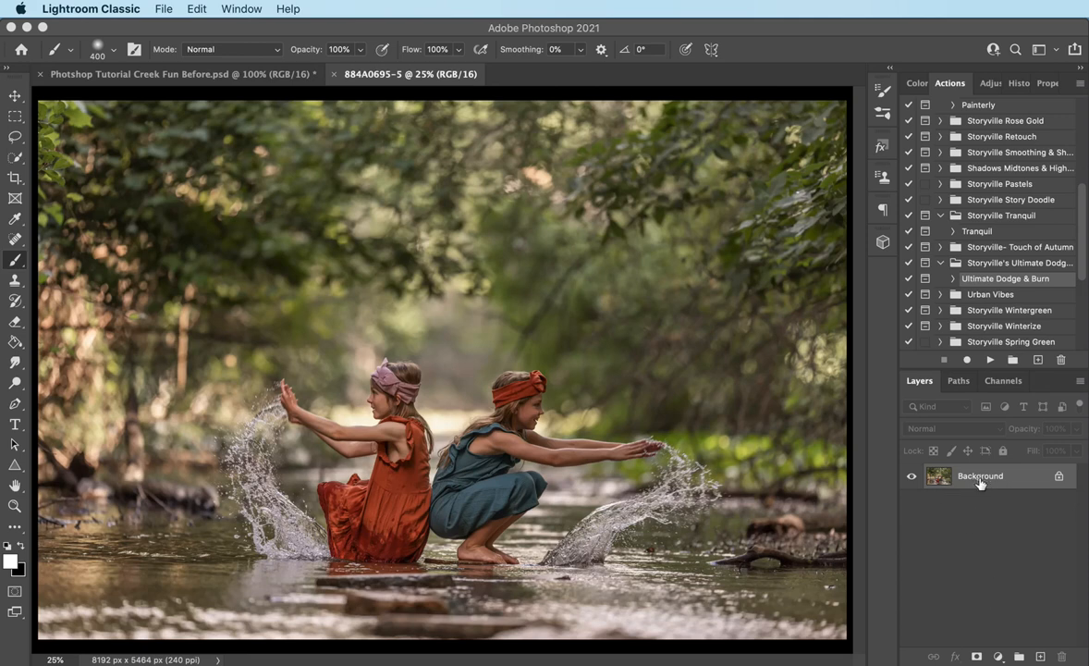
pyautogui.moveTo(980, 523)
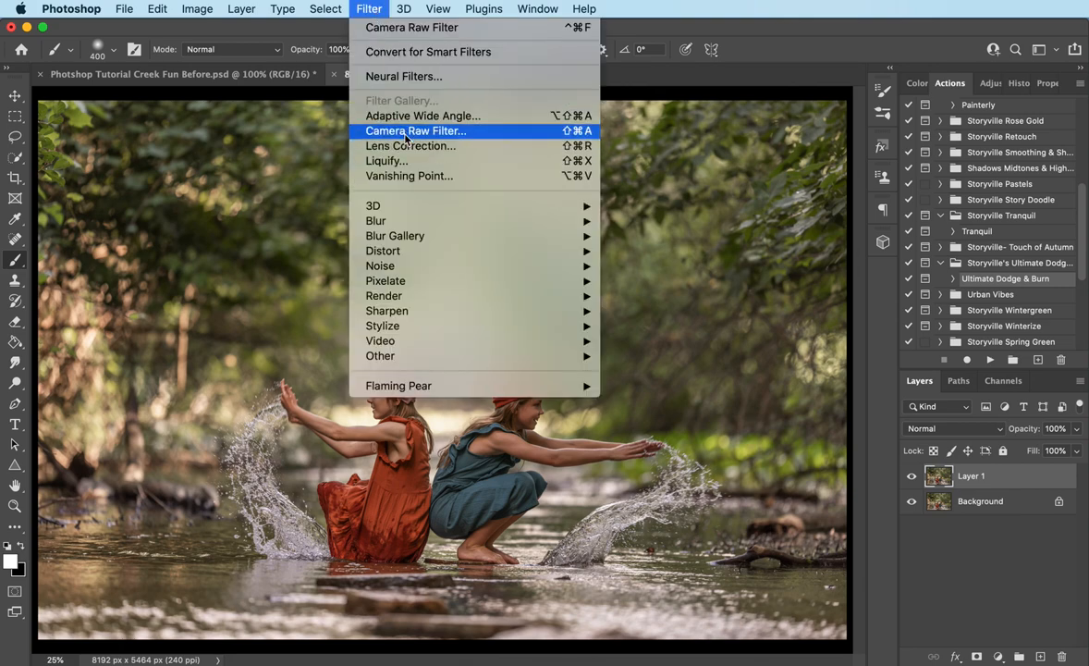
# Apply the Storyville Simplicity 2 preset to Layer 1 through the Camera Raw Filter.
pyautogui.click(414, 129)
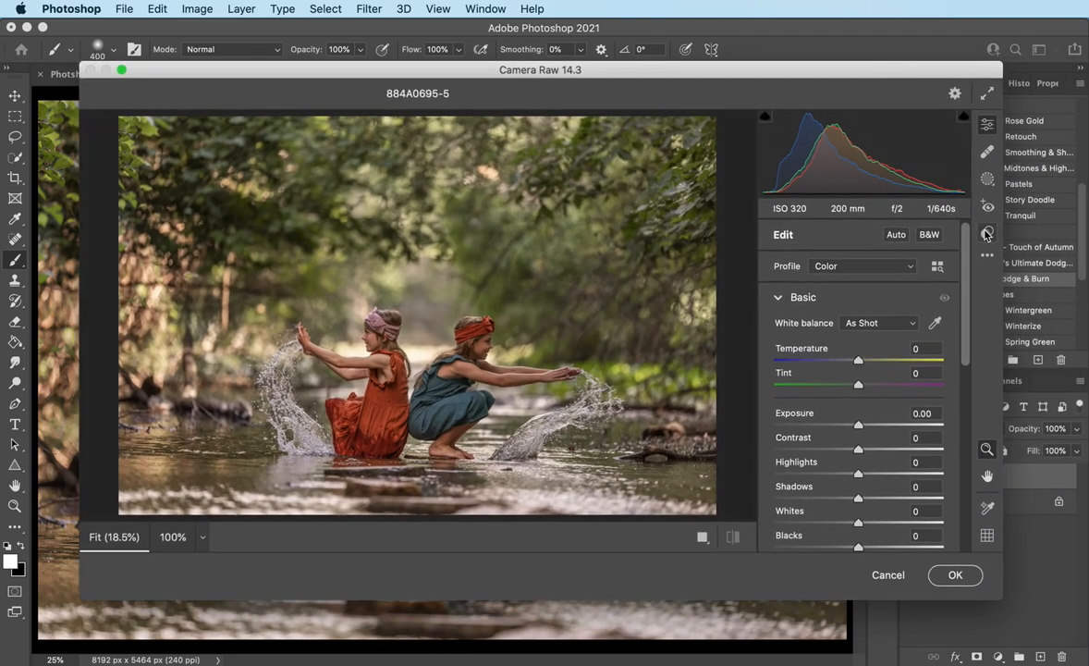
pyautogui.click(988, 233)
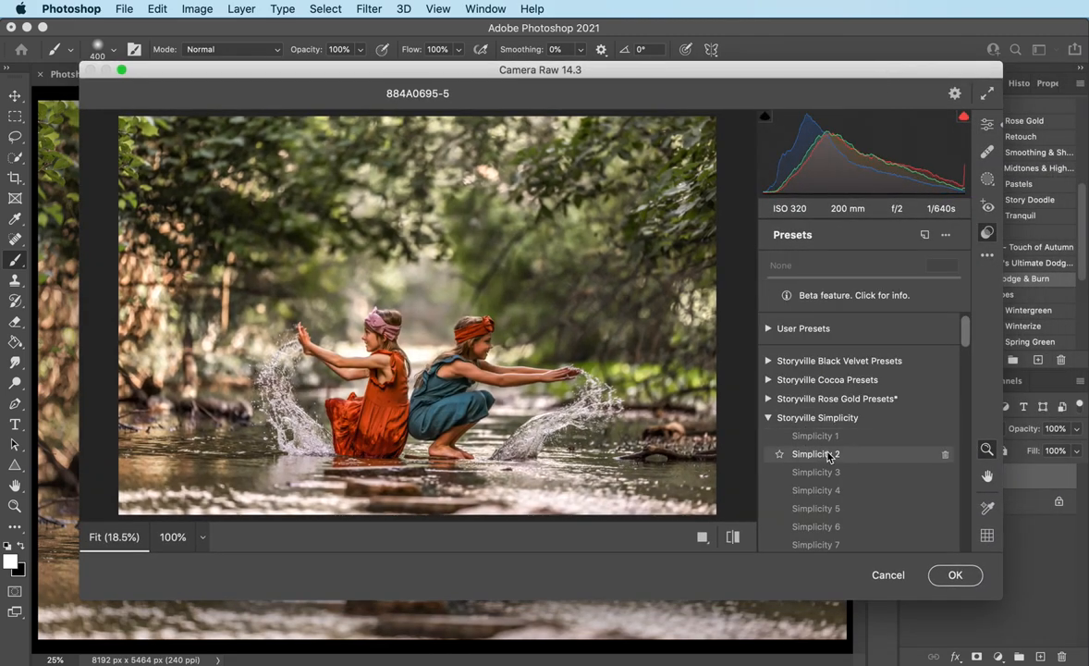
pyautogui.click(815, 453)
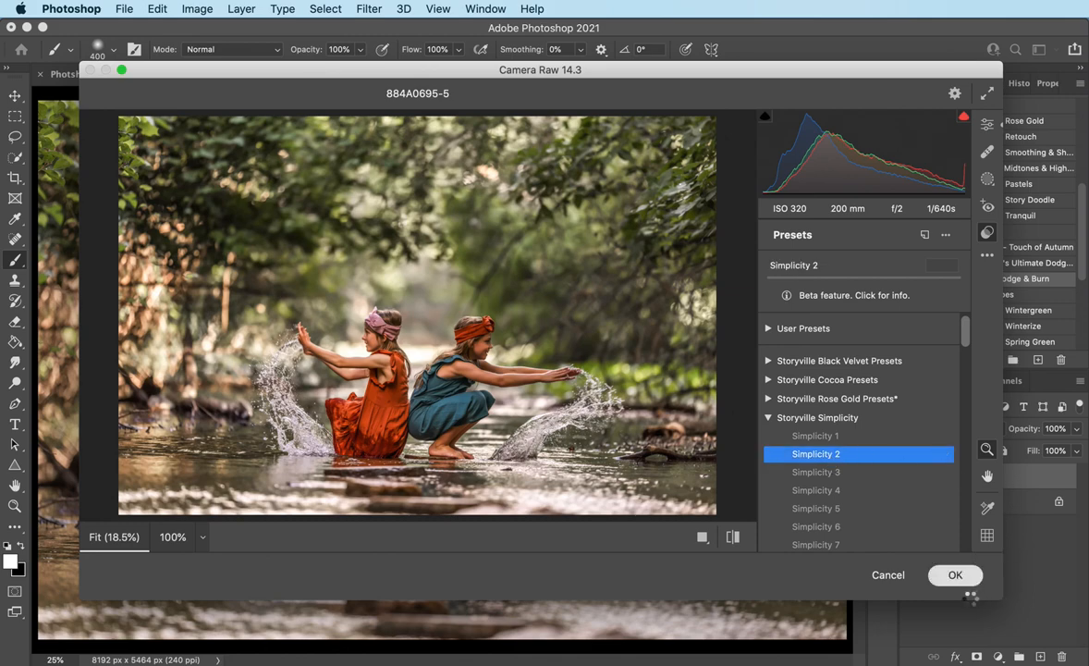
pyautogui.click(954, 573)
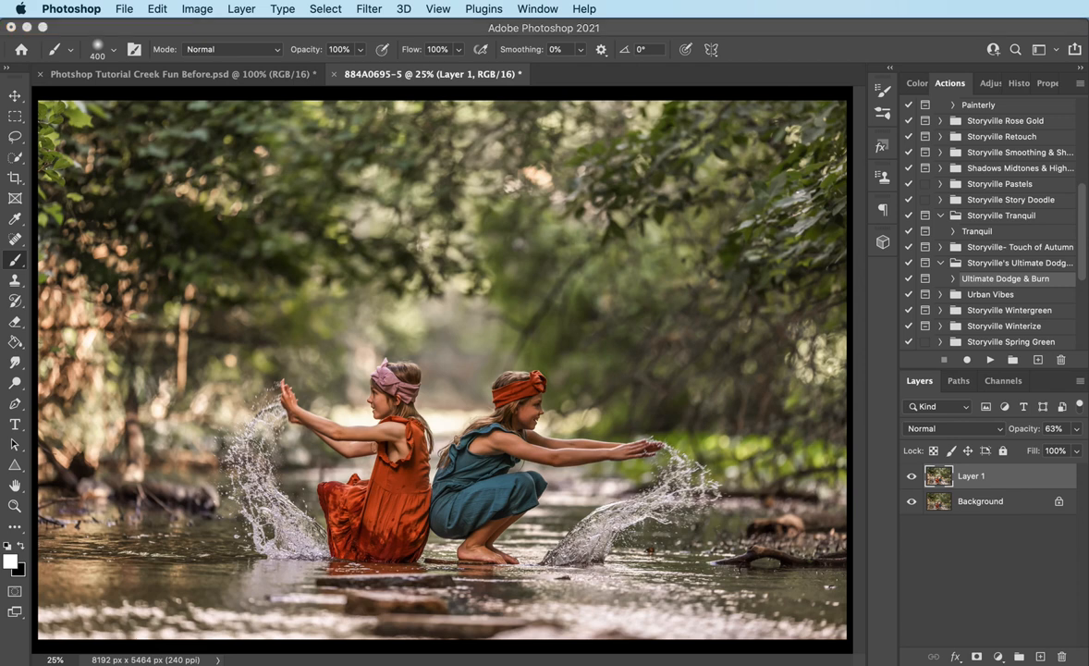
pyautogui.moveTo(685, 496)
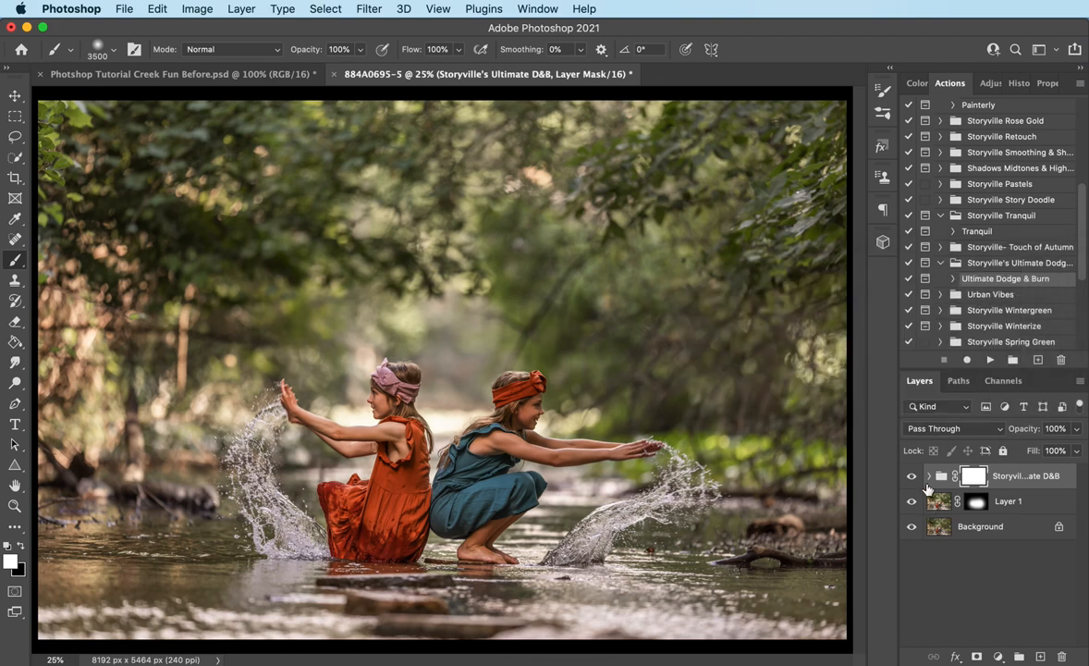
# Expand the D&B Clothing group, work its D&B copy mask and adjust the D&B Combo opacity.
pyautogui.click(928, 475)
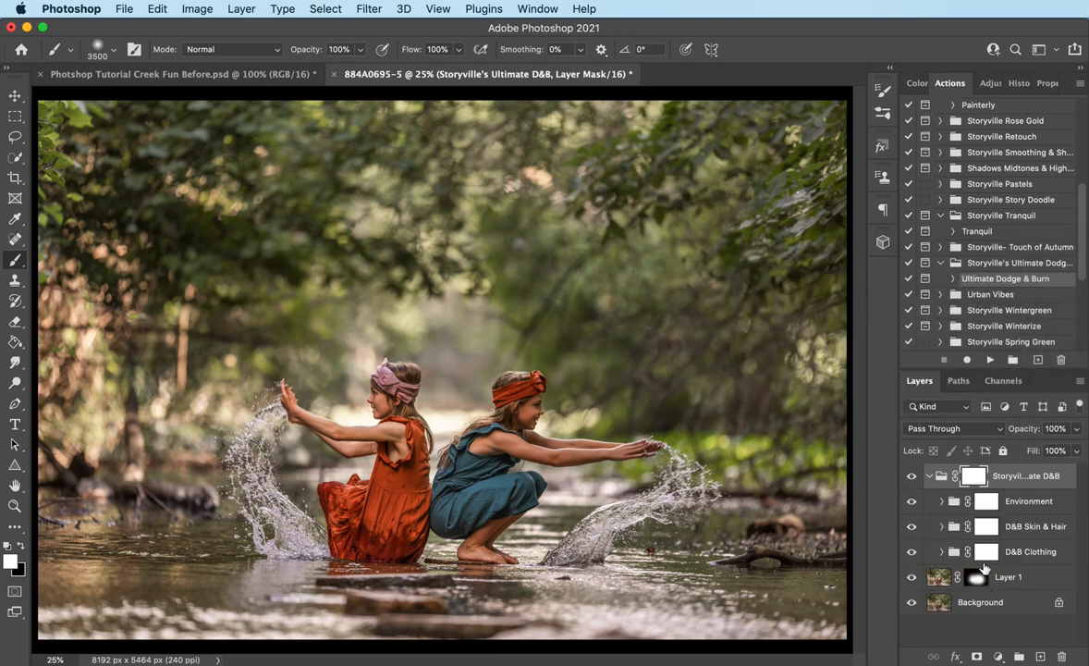
pyautogui.click(954, 551)
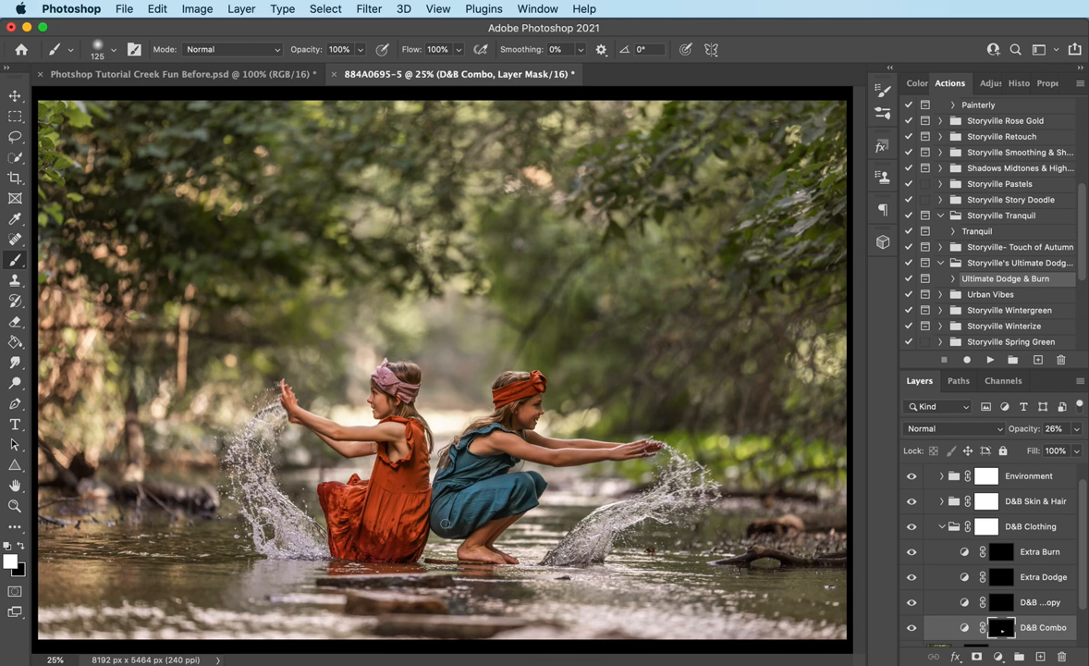
pyautogui.moveTo(1005, 474)
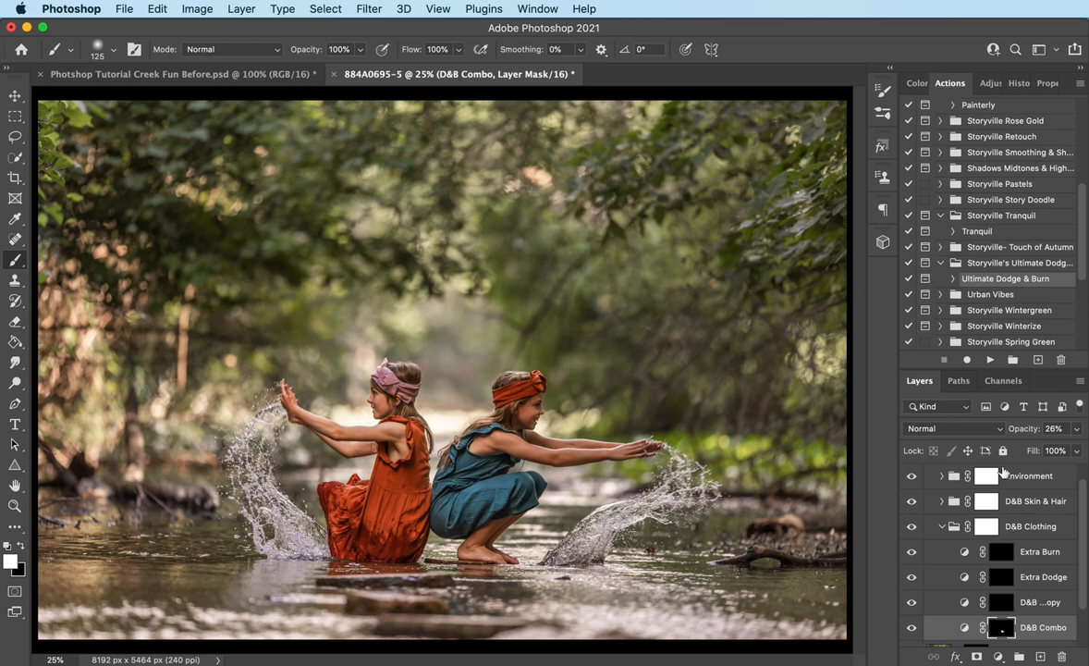
pyautogui.click(1054, 429)
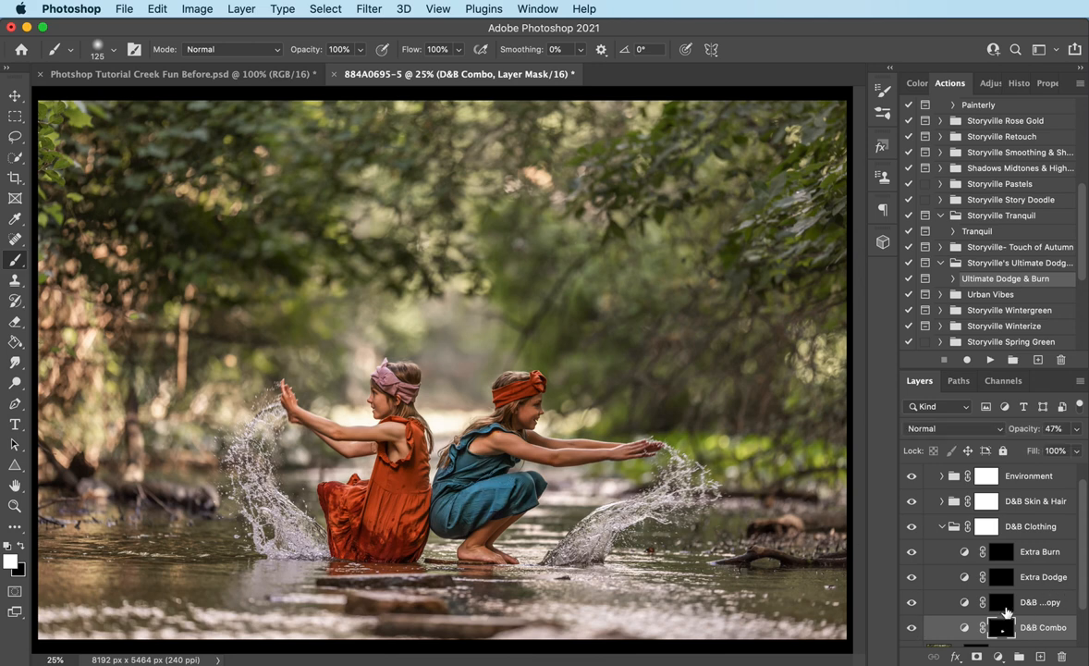
pyautogui.click(1041, 603)
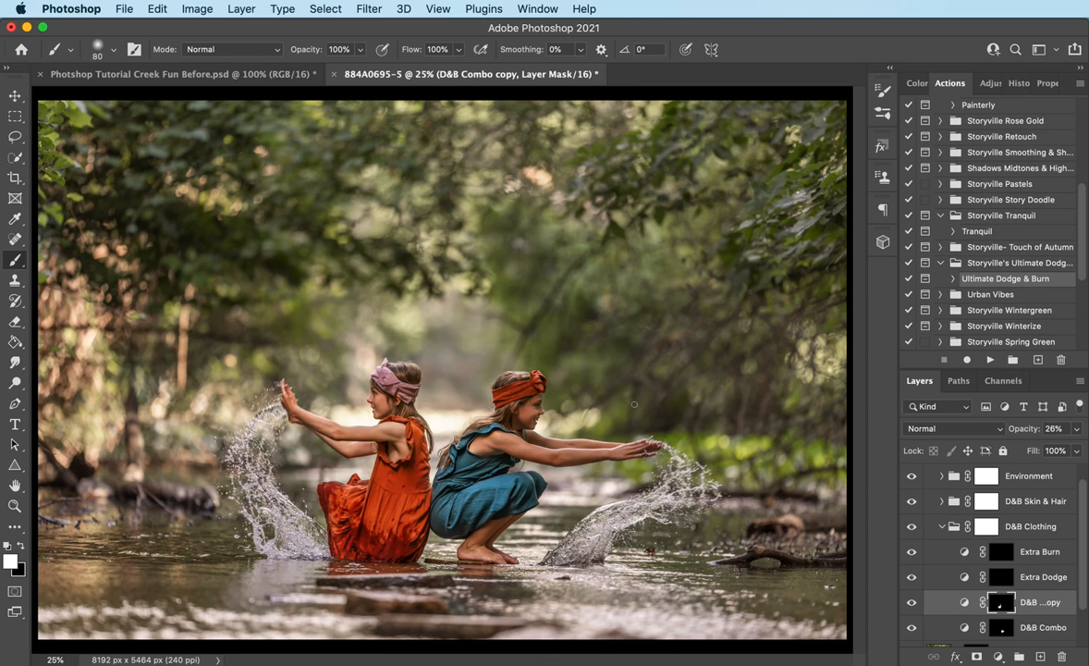
pyautogui.click(1055, 429)
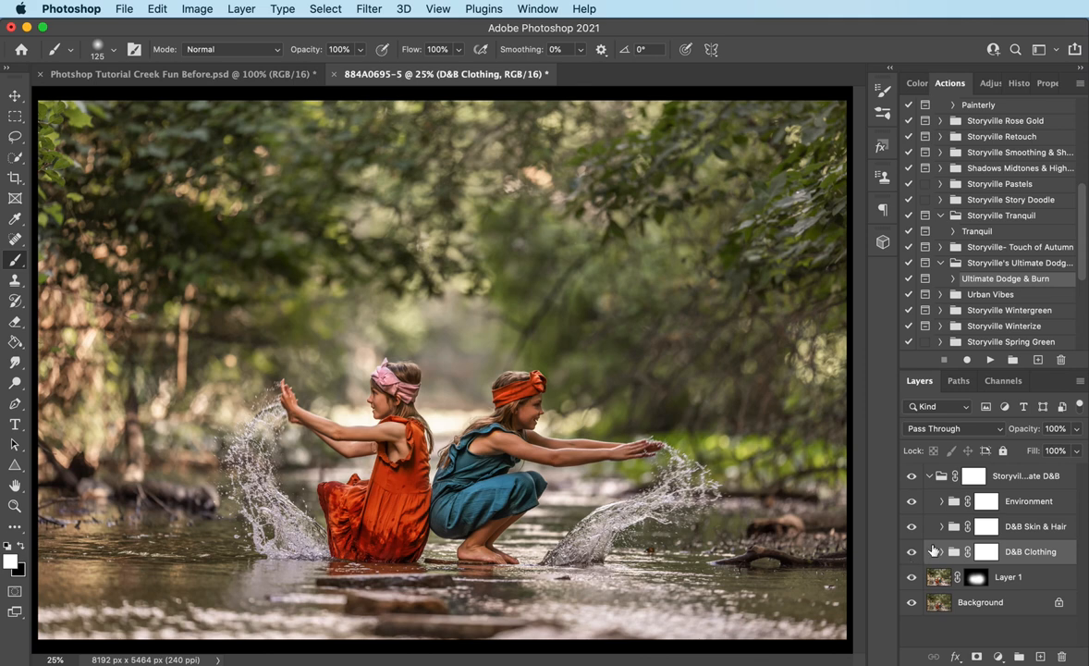
pyautogui.moveTo(950, 536)
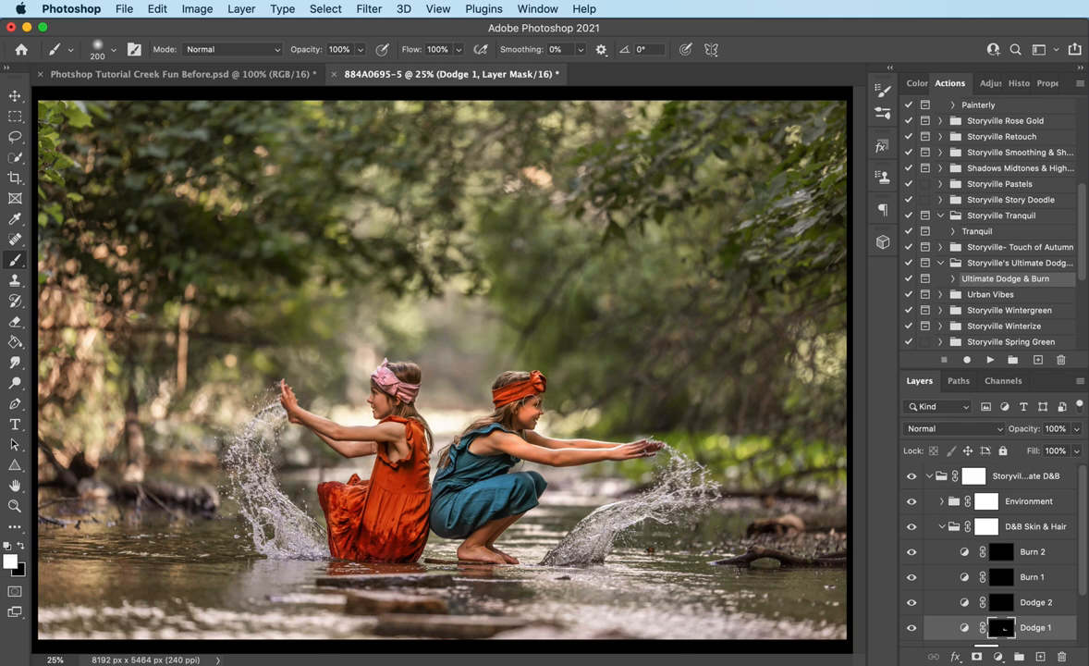
# Set the Dodge 1 skin and hair layer to Luminosity blending at 86% opacity.
pyautogui.click(953, 429)
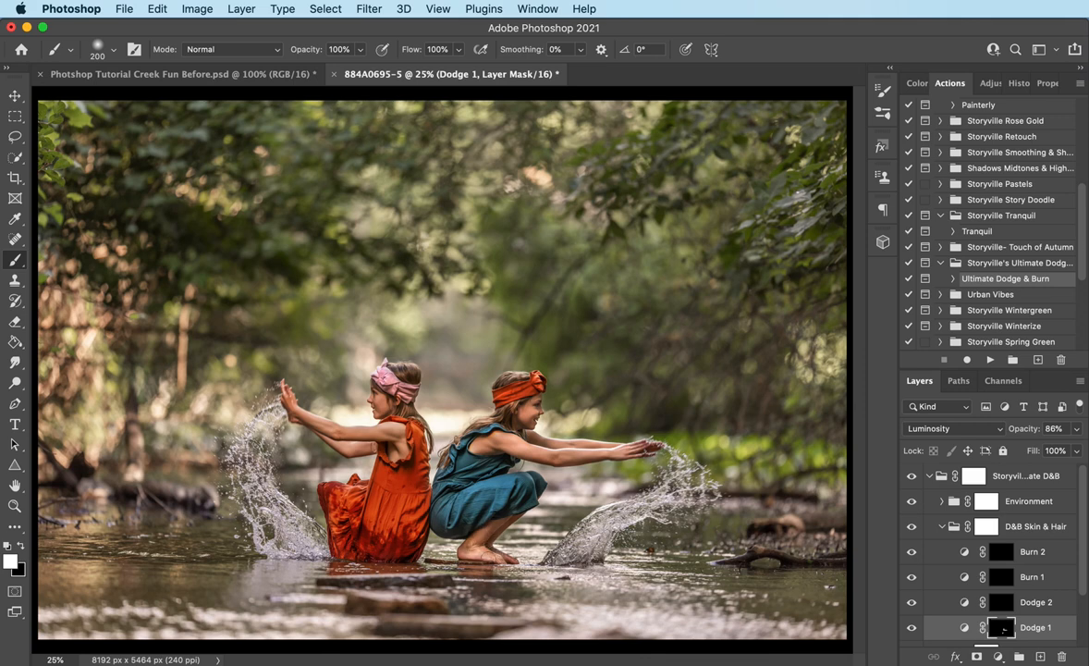
pyautogui.moveTo(679, 361)
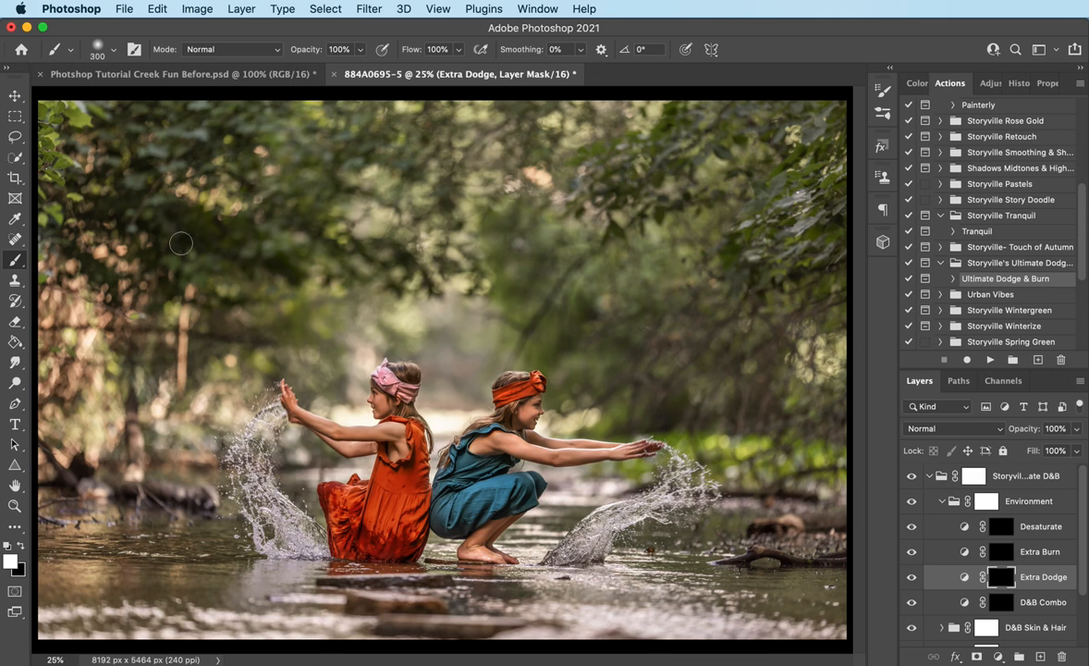
pyautogui.moveTo(74, 120)
pyautogui.write('28')
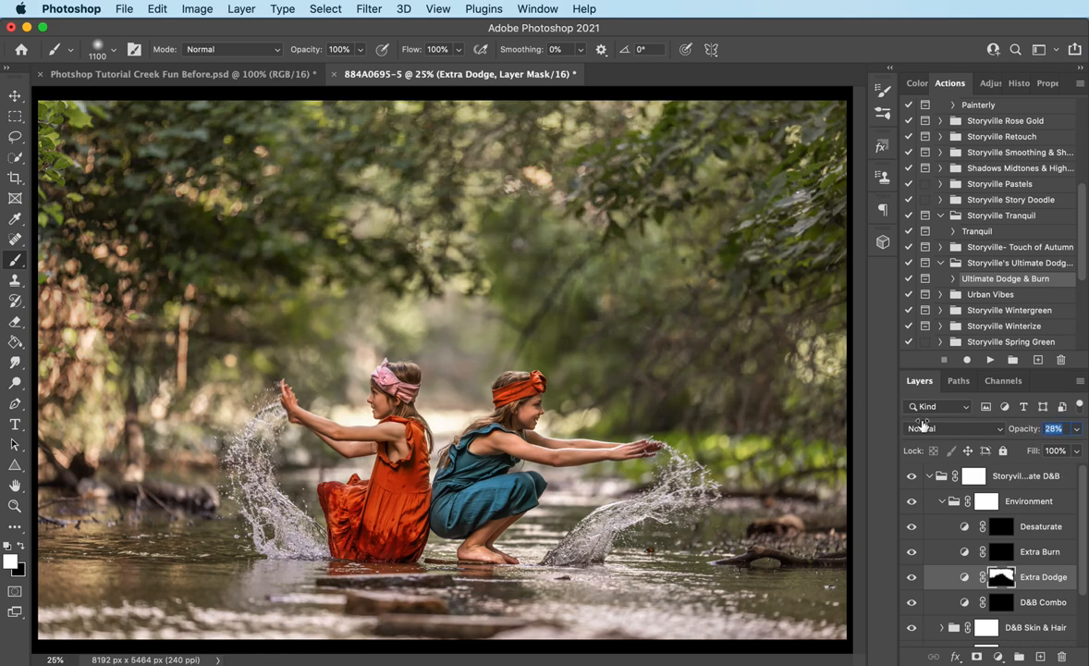
# Set the Environment Extra Dodge layer's opacity to about 28%.
pyautogui.moveTo(1055, 429); pyautogui.dragTo(1069, 429)
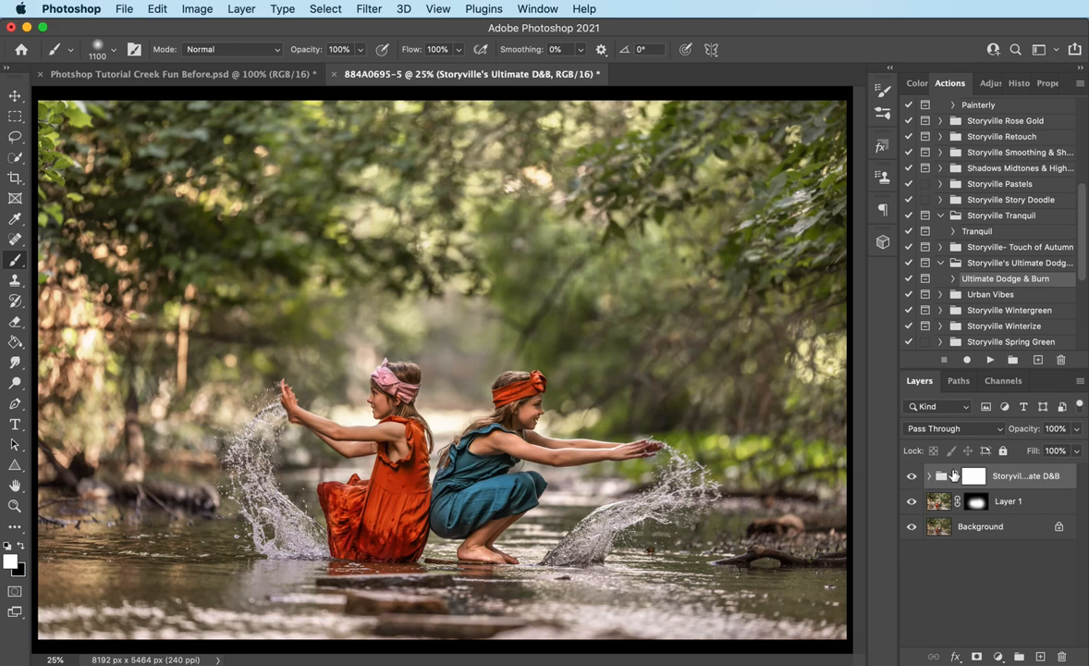
pyautogui.moveTo(244, 13)
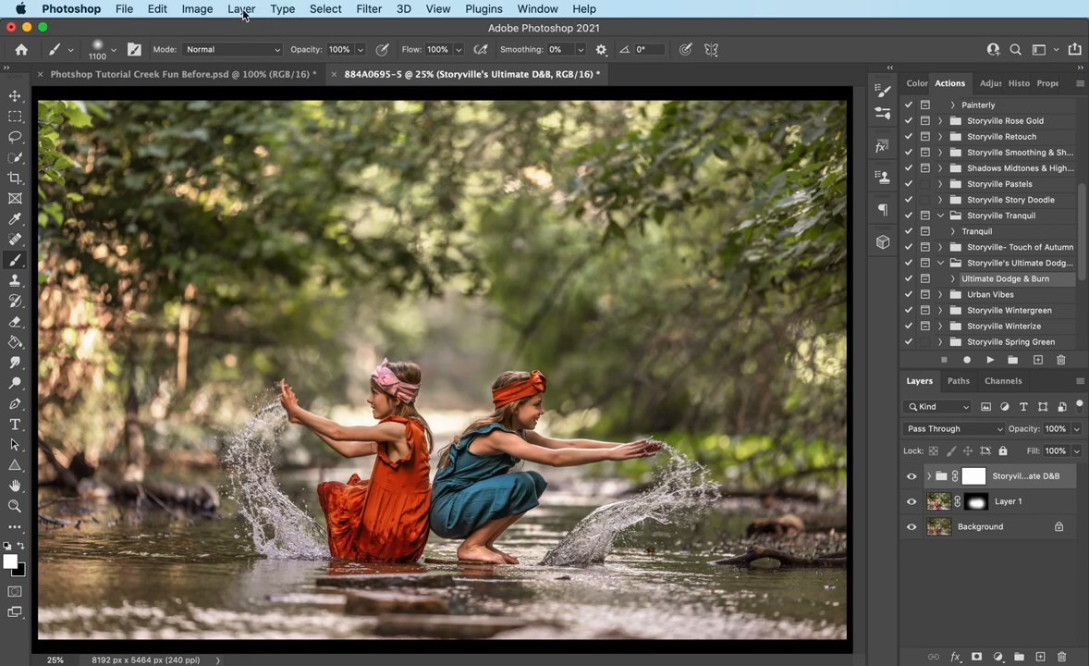
# Mask out parts of Painterly Base and collapse the Storyville Painterly group.
pyautogui.click(240, 7)
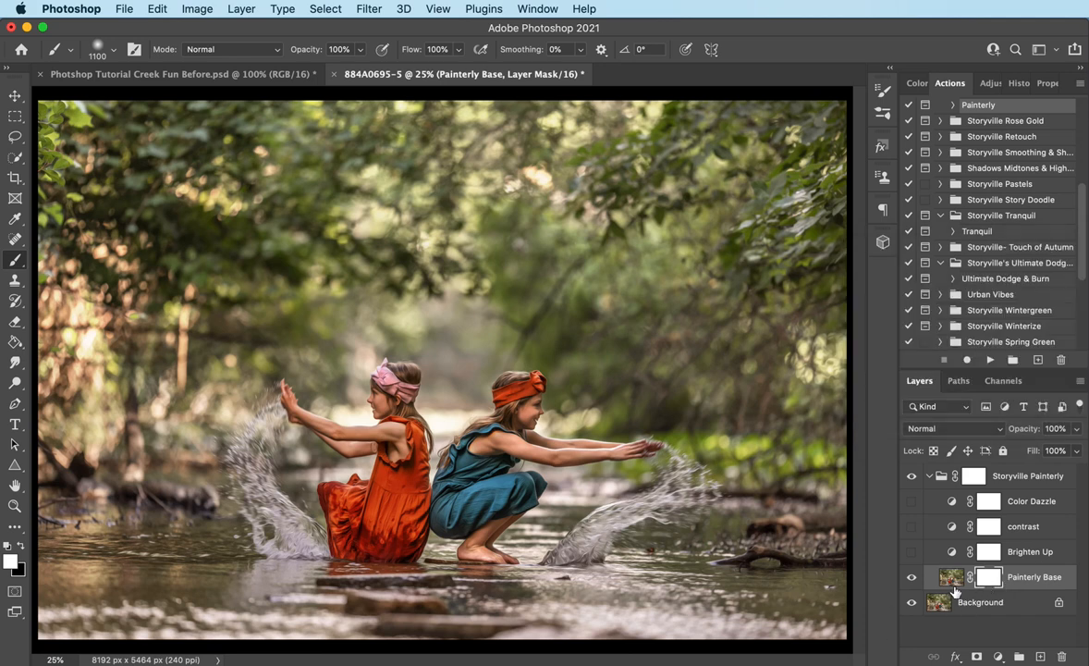
pyautogui.moveTo(1017, 570)
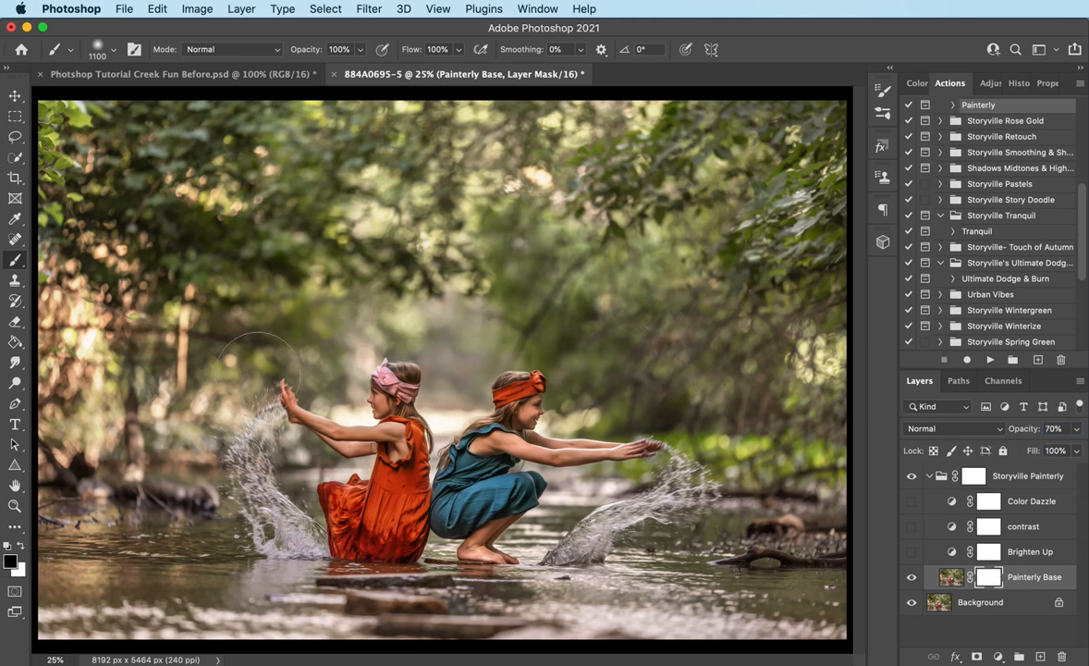
pyautogui.moveTo(628, 355)
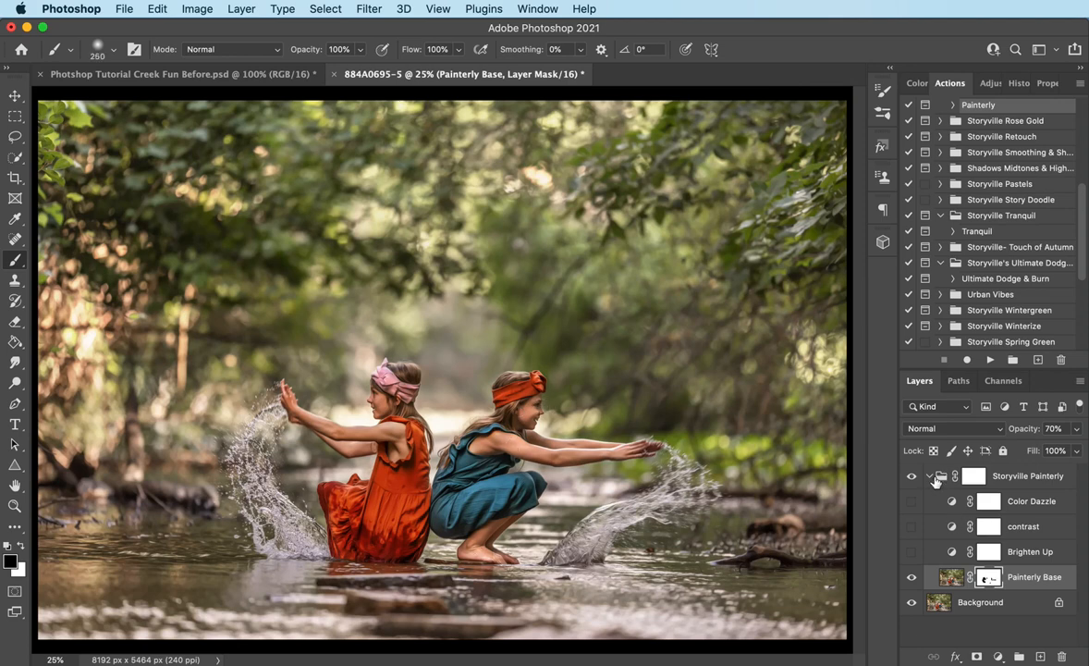
pyautogui.click(929, 475)
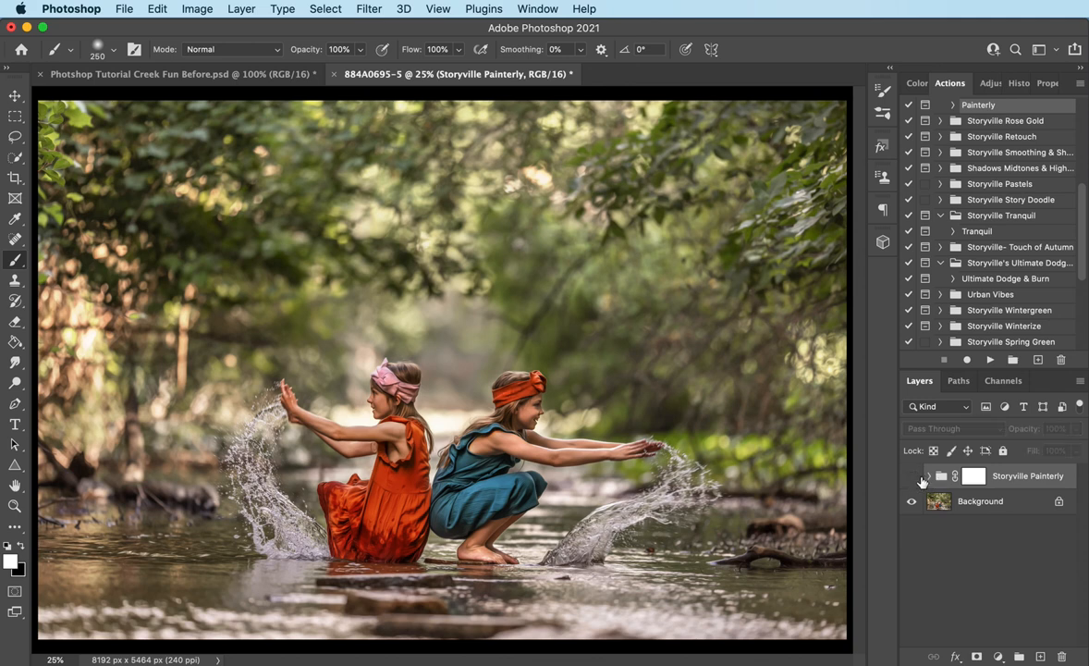
# Run the Tranquil action and paint its blue tone over the creek water on the mask.
pyautogui.click(910, 475)
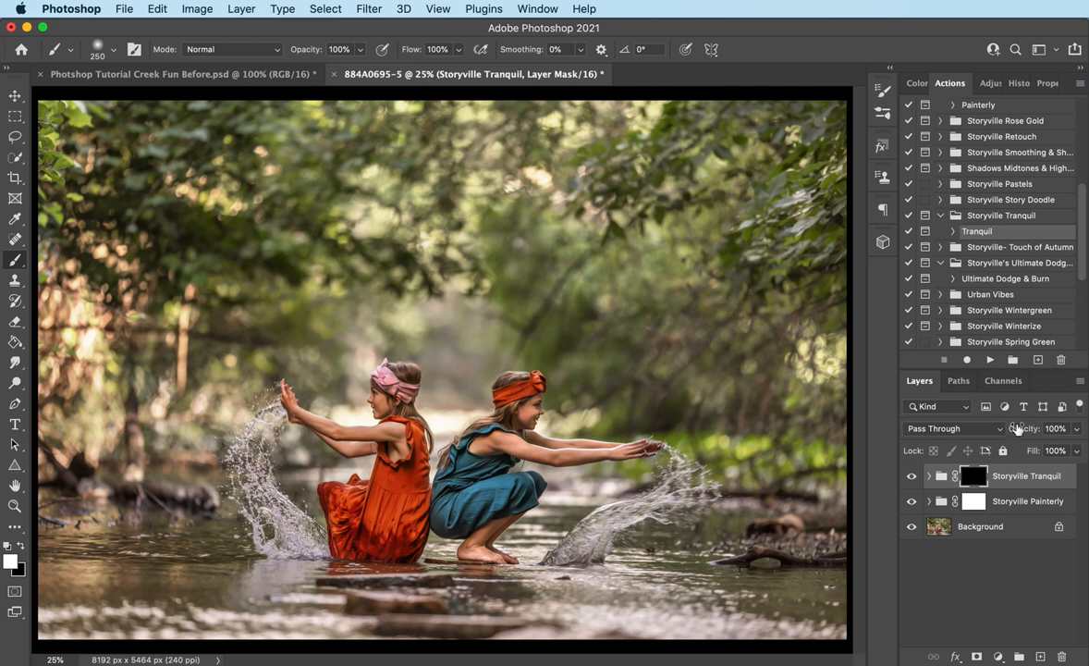
pyautogui.moveTo(721, 529)
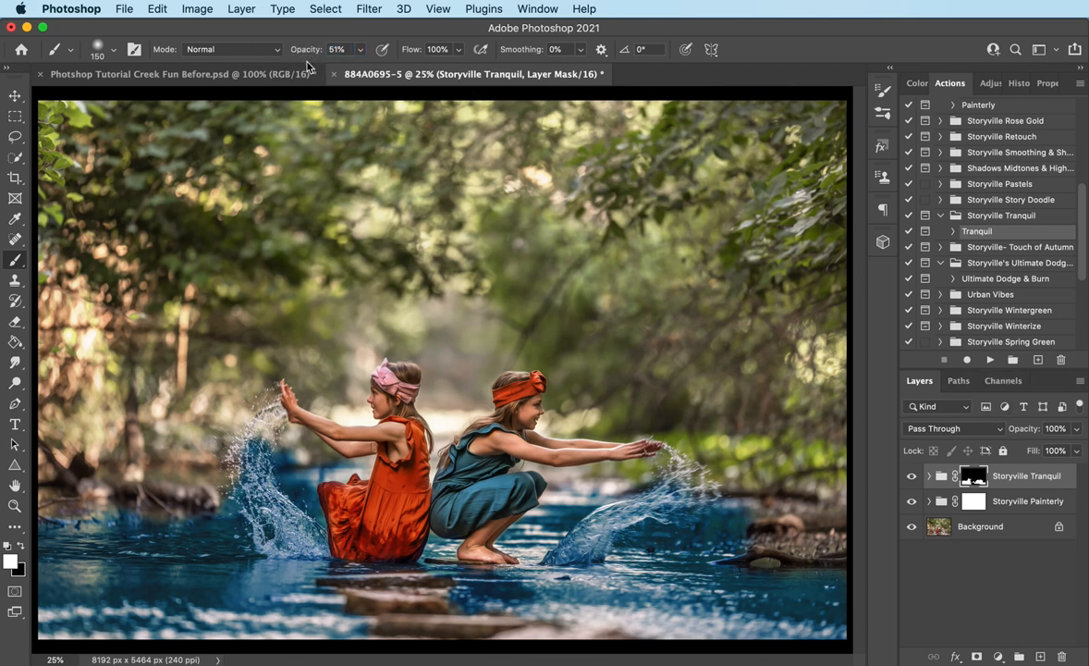
# Lower the Storyville Tranquil group's opacity to 51%.
pyautogui.click(1054, 429)
pyautogui.write('51')
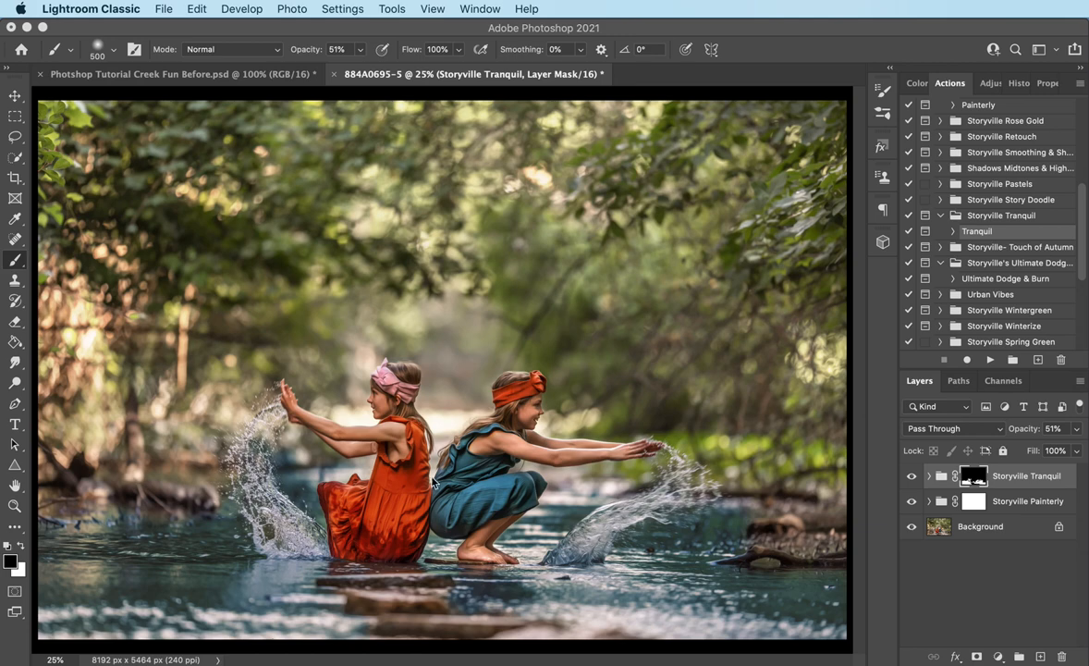
pyautogui.moveTo(514, 419)
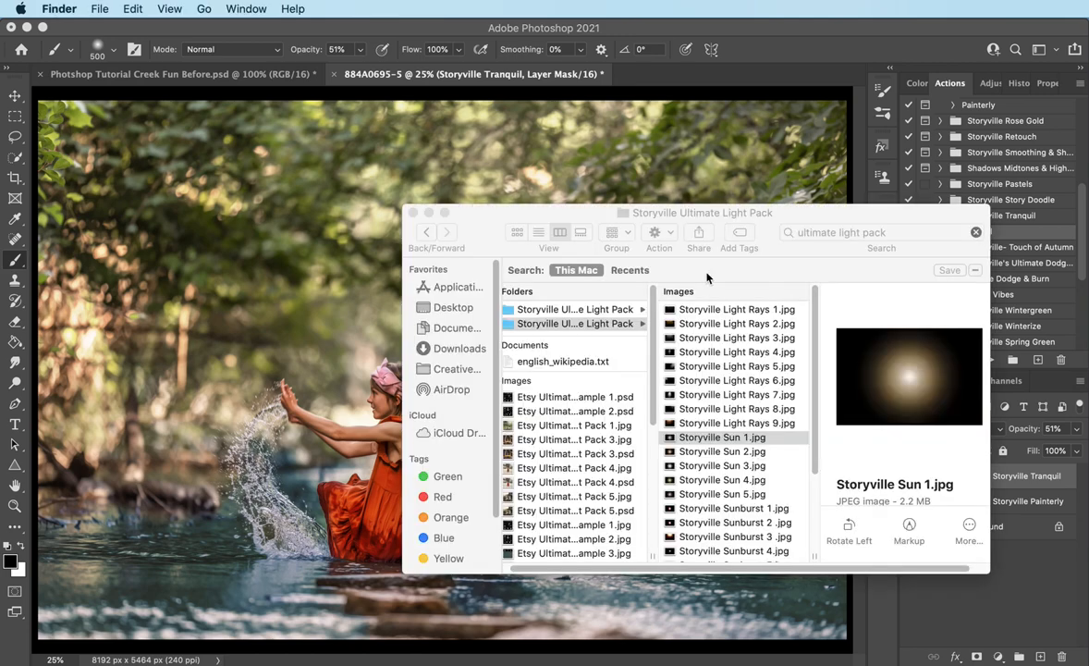
pyautogui.moveTo(669, 344)
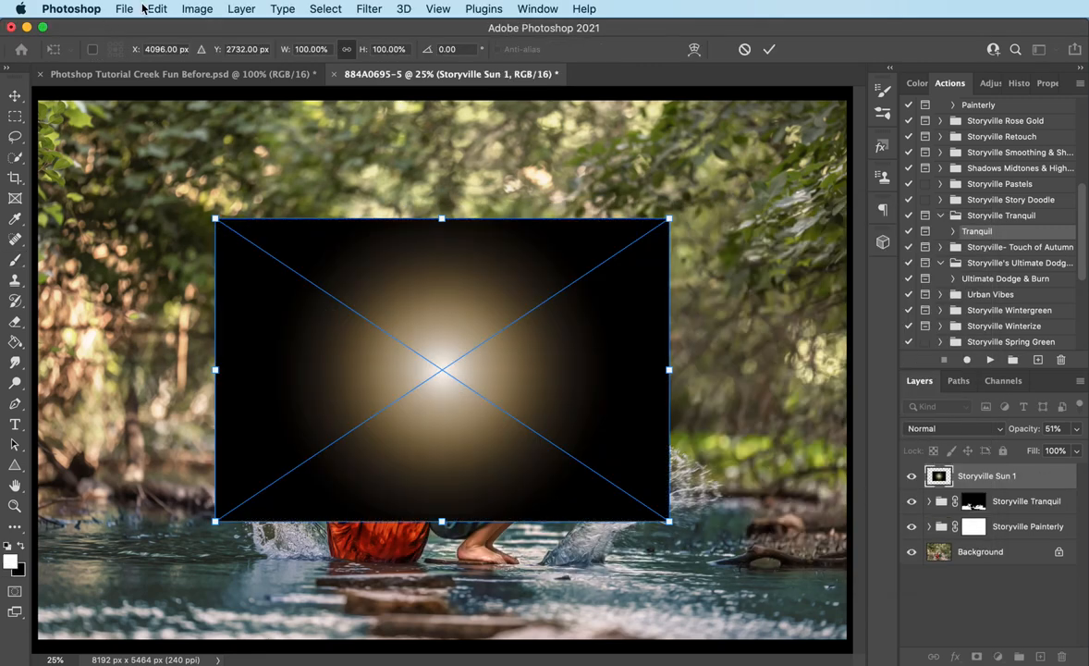
# Set the Storyville Sun 1 layer's blend mode to Screen for a soft background glow.
pyautogui.click(953, 429)
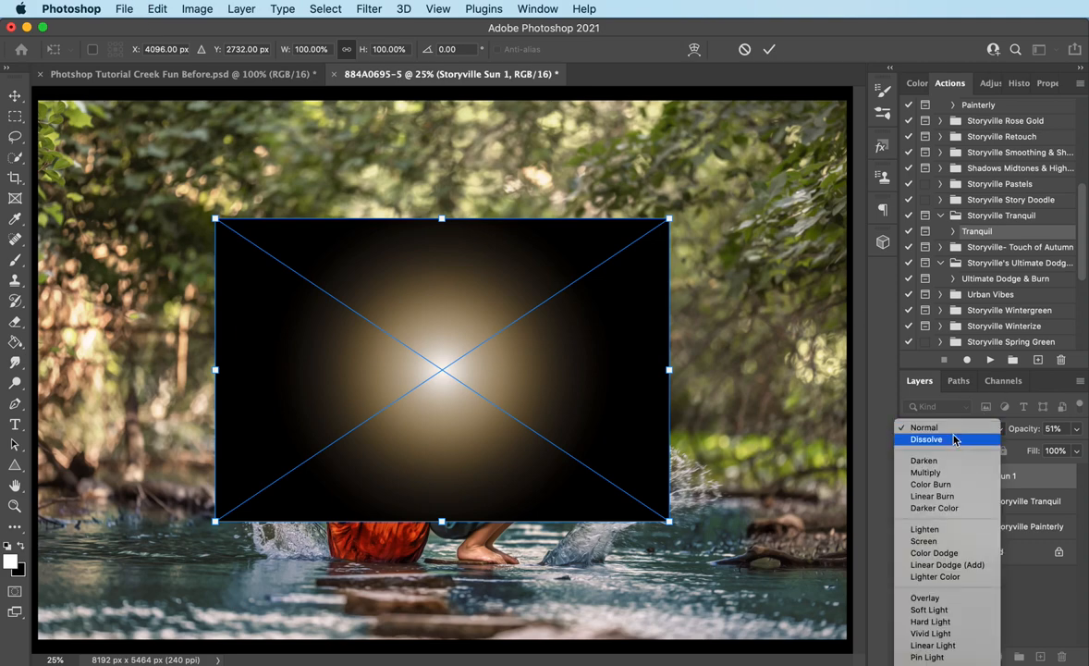
pyautogui.click(923, 540)
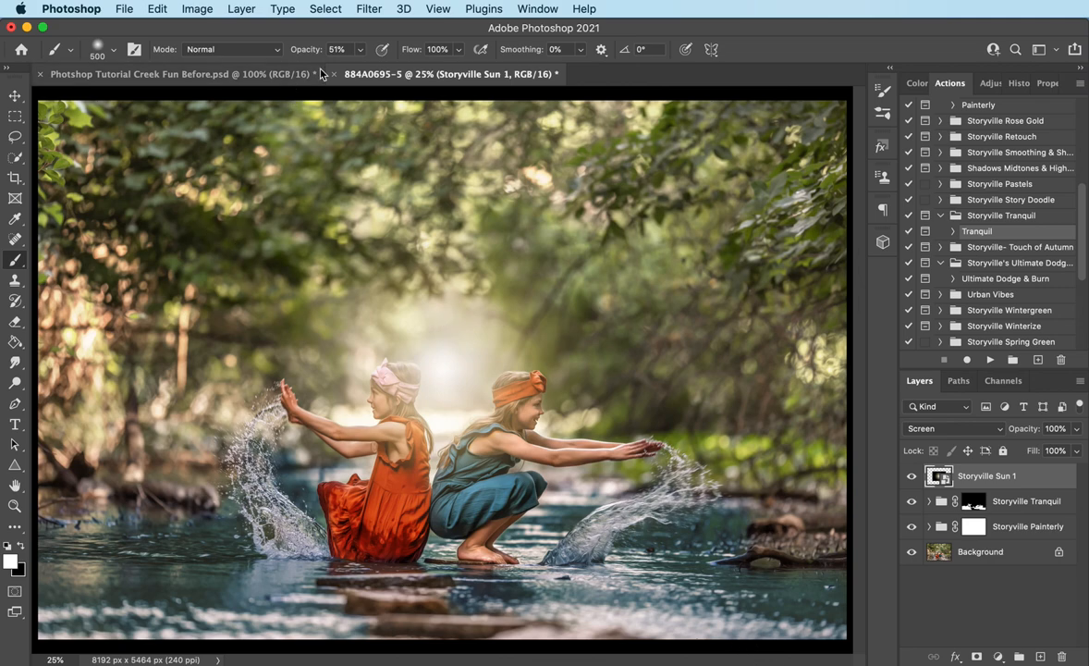
# Apply a Gaussian Blur of radius 44.4 px to the sun glow layer.
pyautogui.click(369, 7)
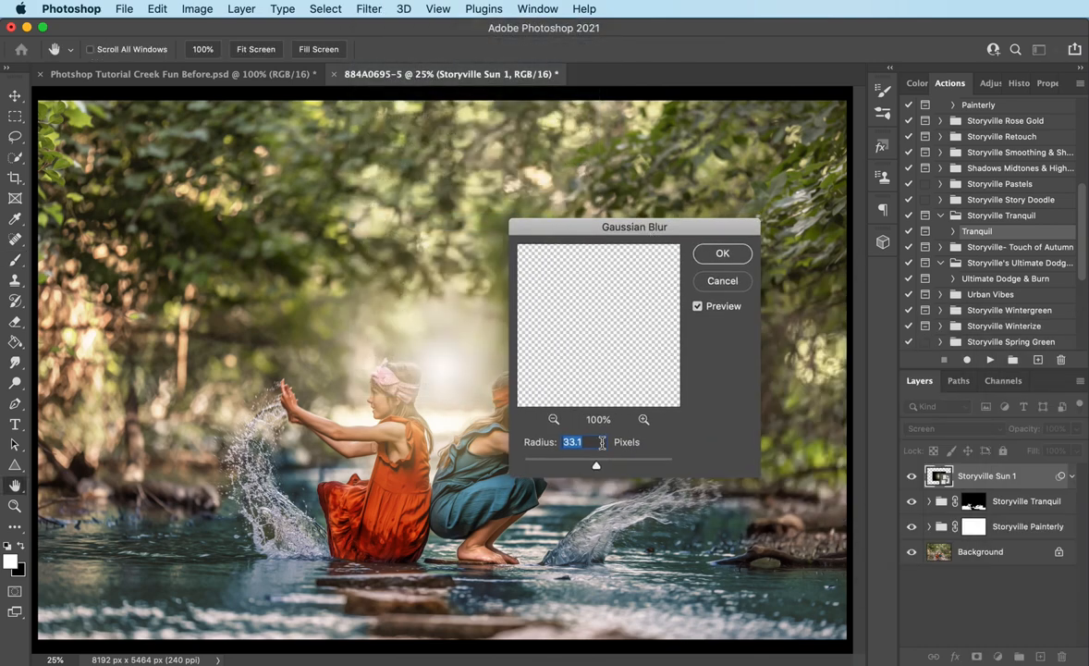
pyautogui.moveTo(596, 466); pyautogui.dragTo(606, 466)
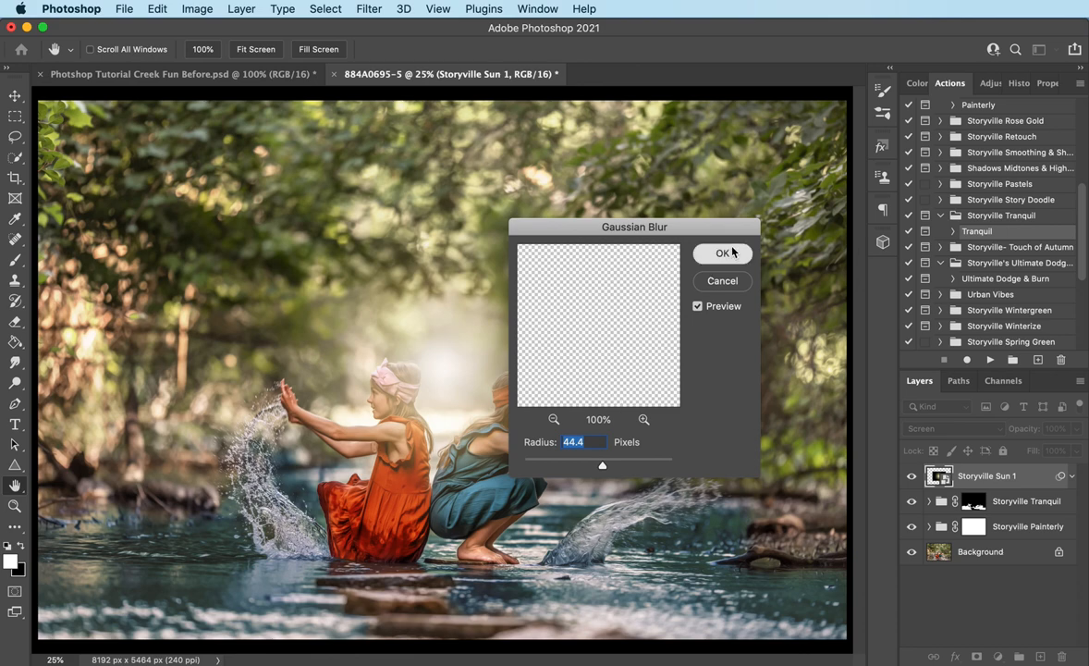
pyautogui.click(723, 254)
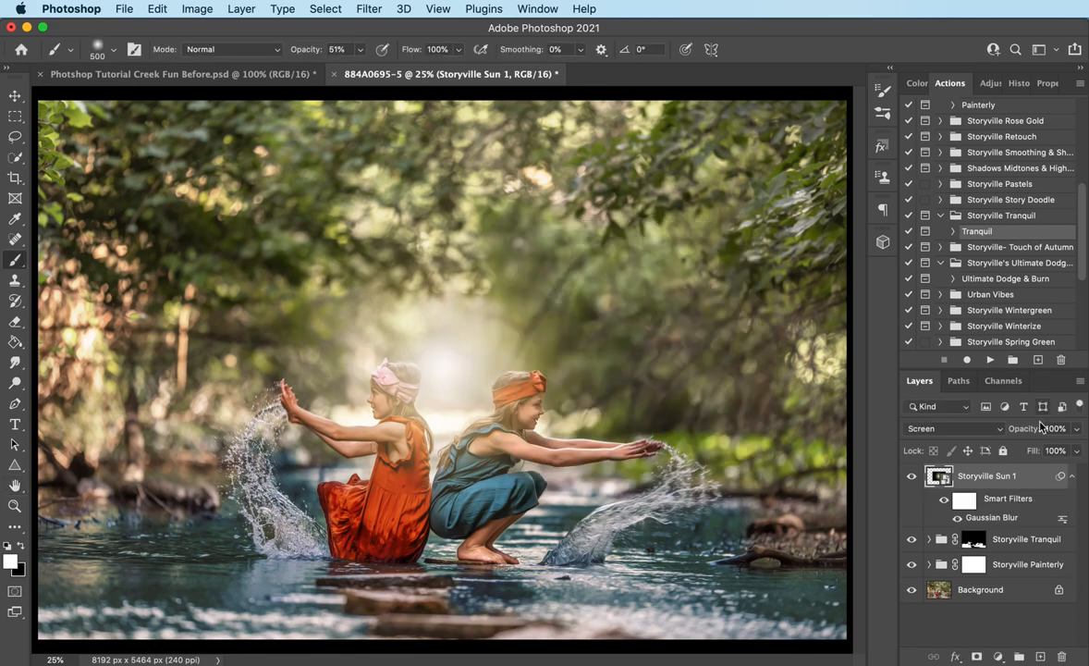
pyautogui.click(1055, 429)
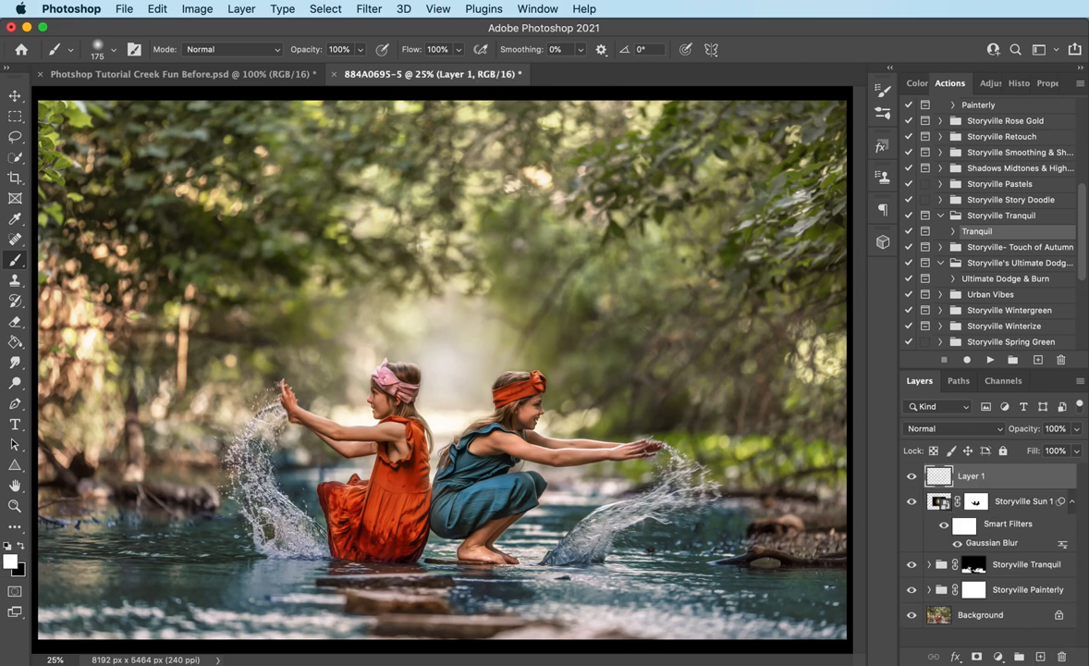
# Load a Storyville Sparkle Dust brush preset and set its size to 500.
pyautogui.click(115, 48)
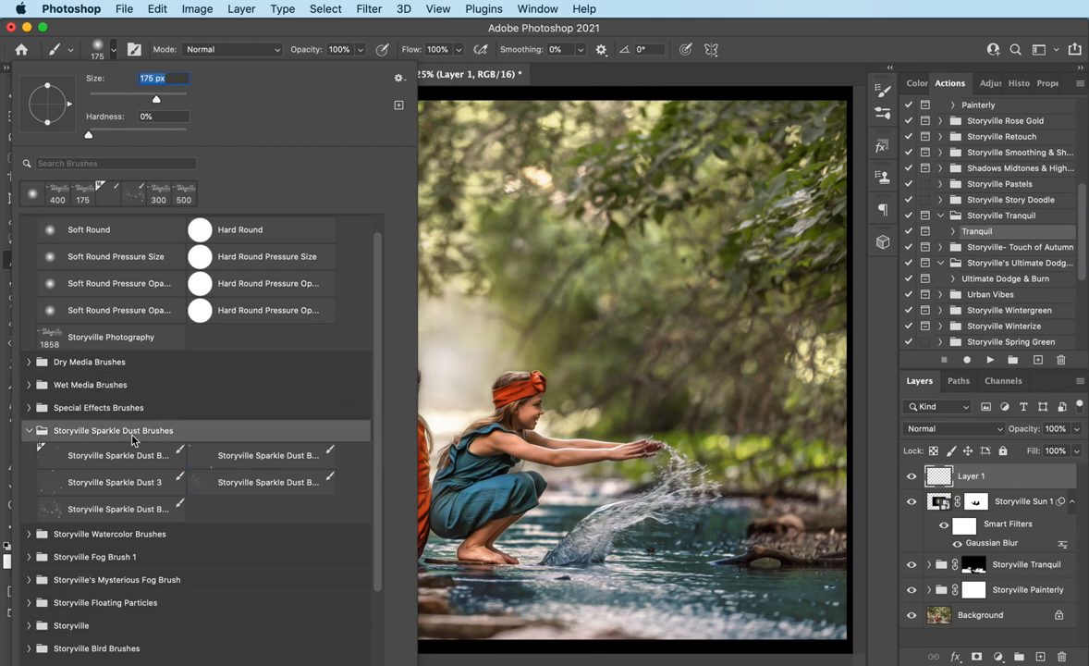
pyautogui.click(111, 508)
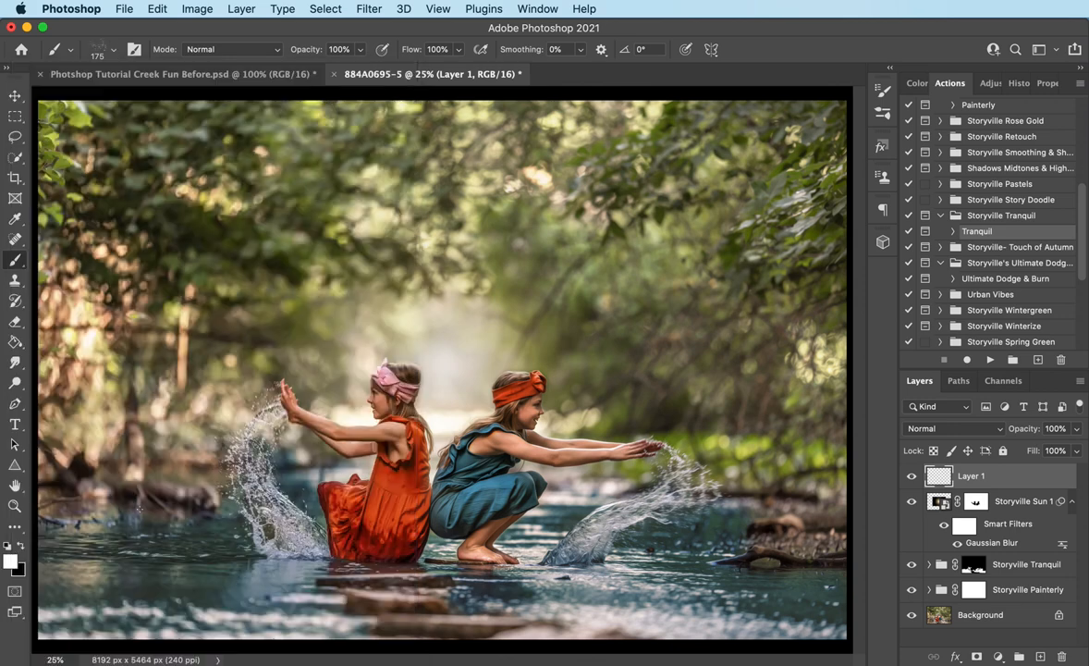
pyautogui.click(113, 48)
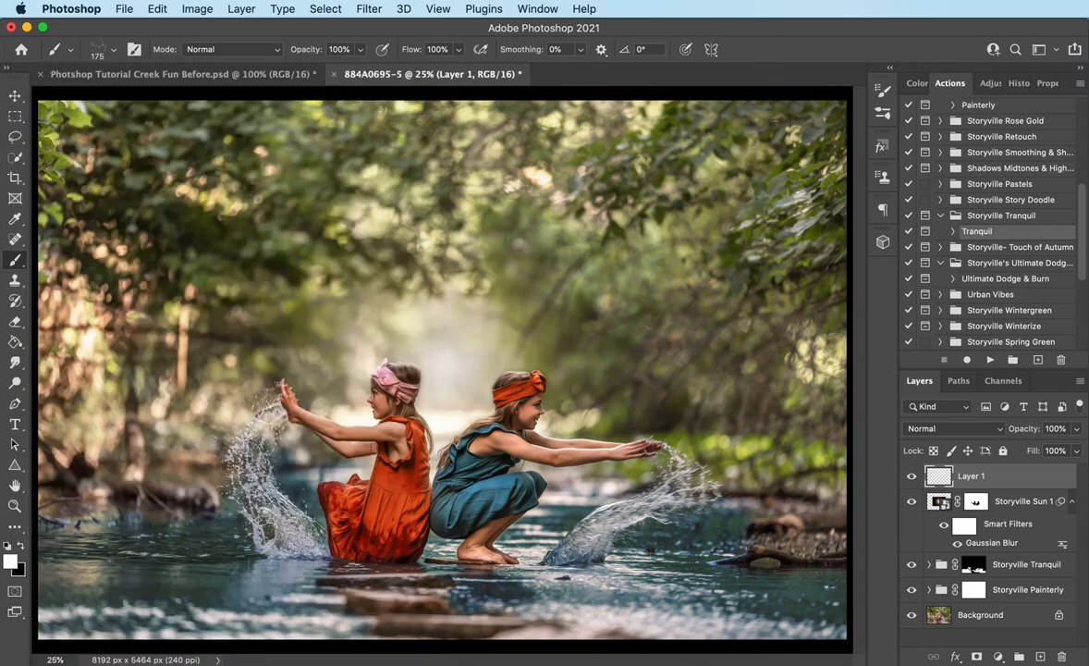
pyautogui.write('500')
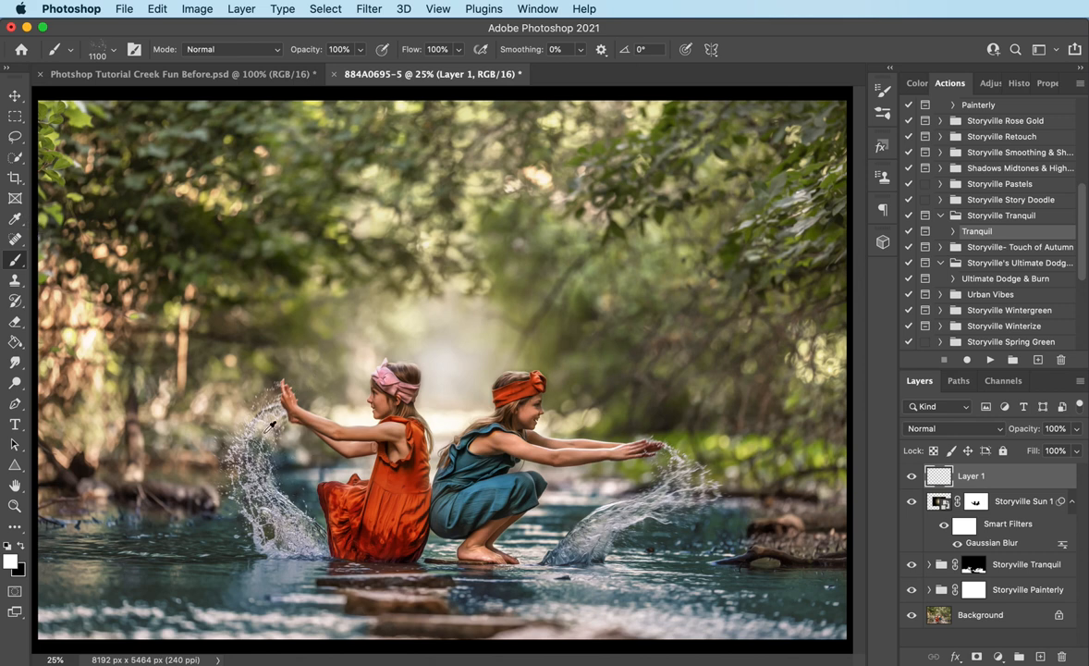
pyautogui.moveTo(263, 418)
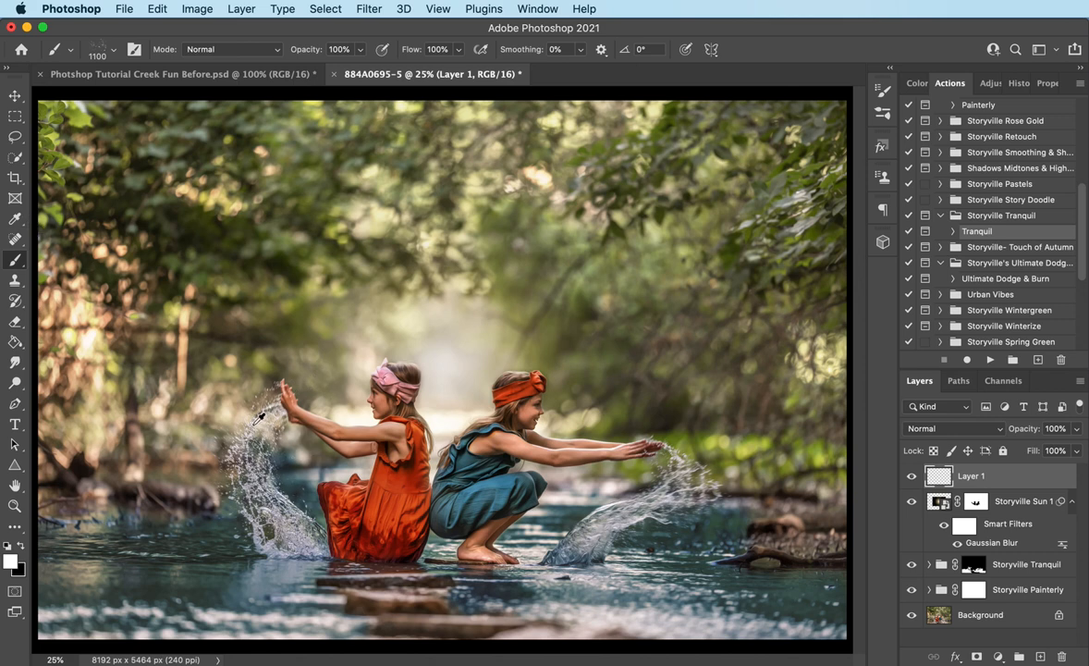